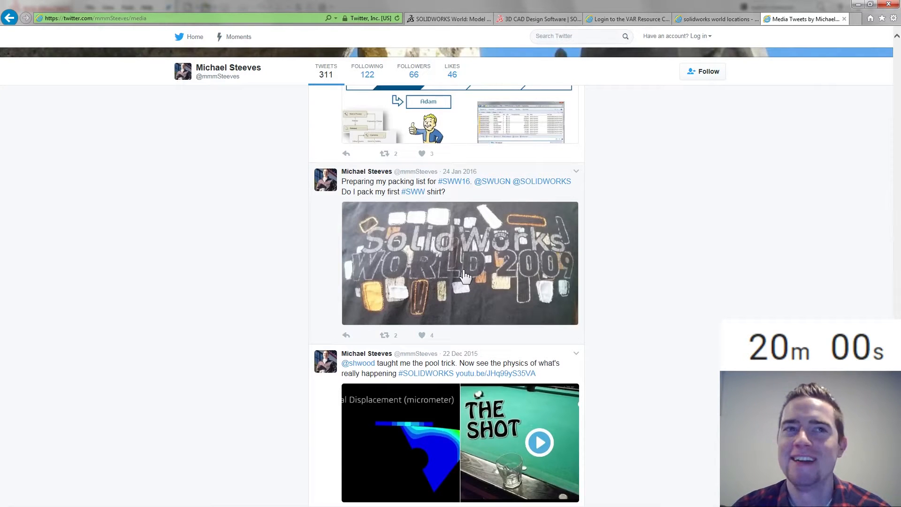
{"action": "mouse_move", "coordinate": [488, 303]}
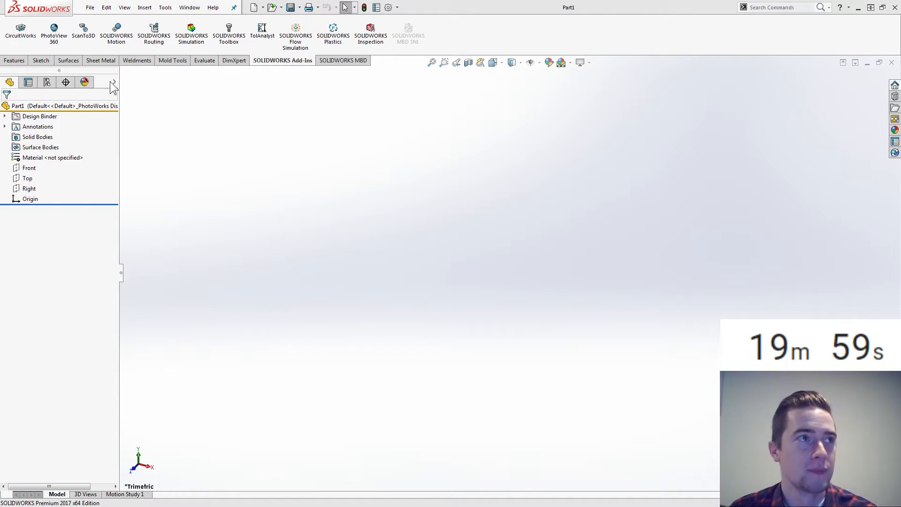
On the Front plane, draw Ø50 and Ø24 circles 100 mm apart, joined by tangent lines.
{"action": "left_click", "coordinate": [29, 167]}
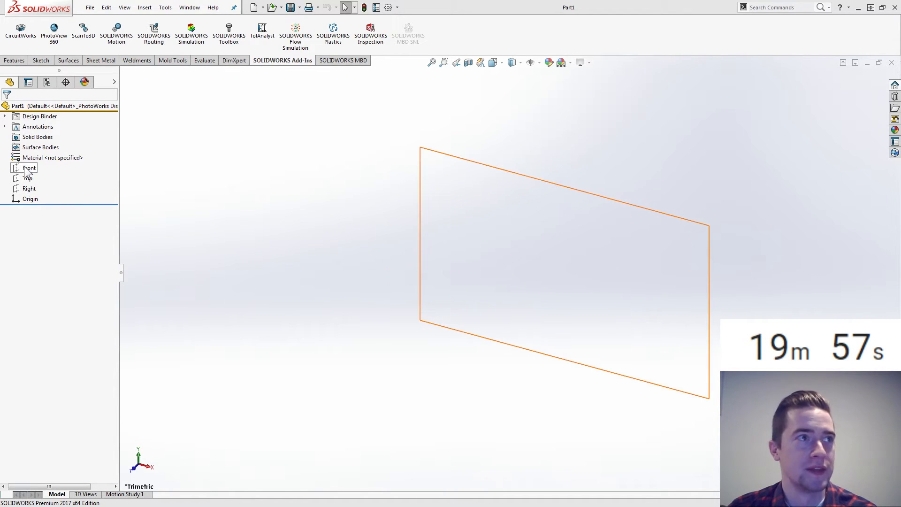
{"action": "left_click", "coordinate": [29, 167]}
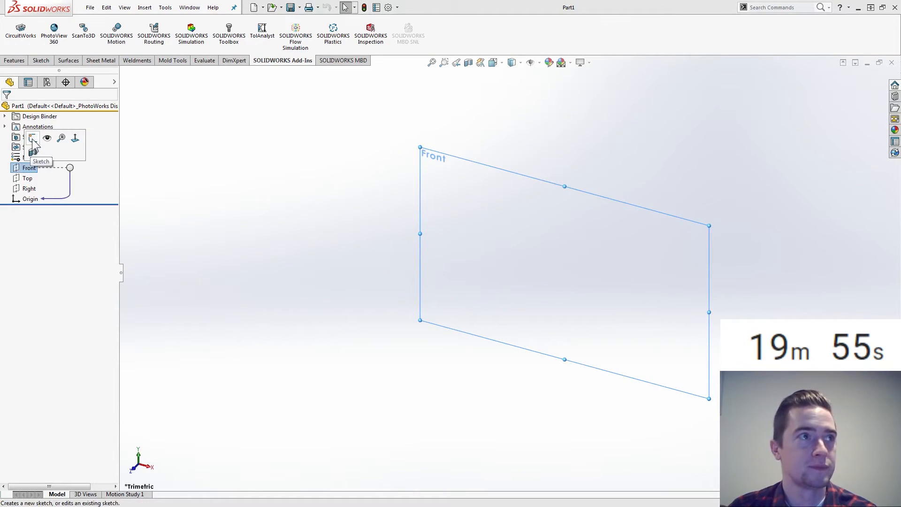
{"action": "left_click", "coordinate": [33, 138]}
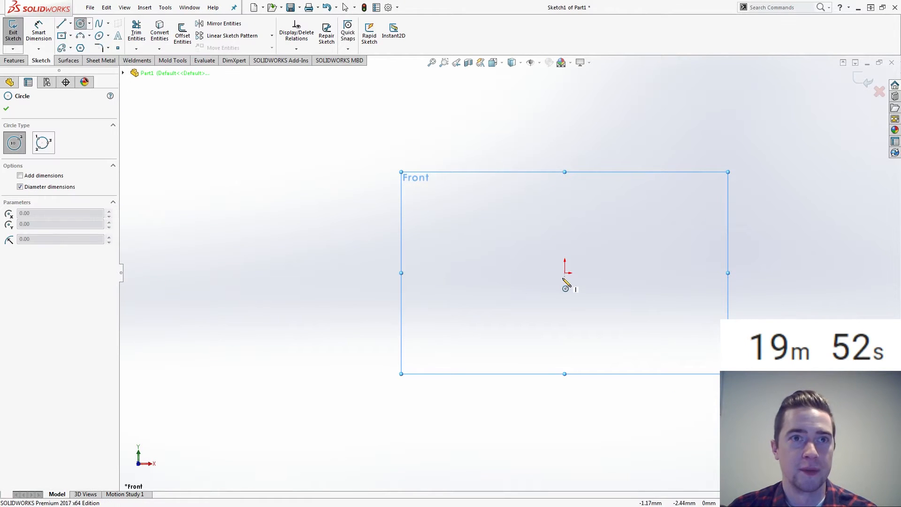
{"action": "left_click_drag", "start_coordinate": [564, 274], "coordinate": [647, 274]}
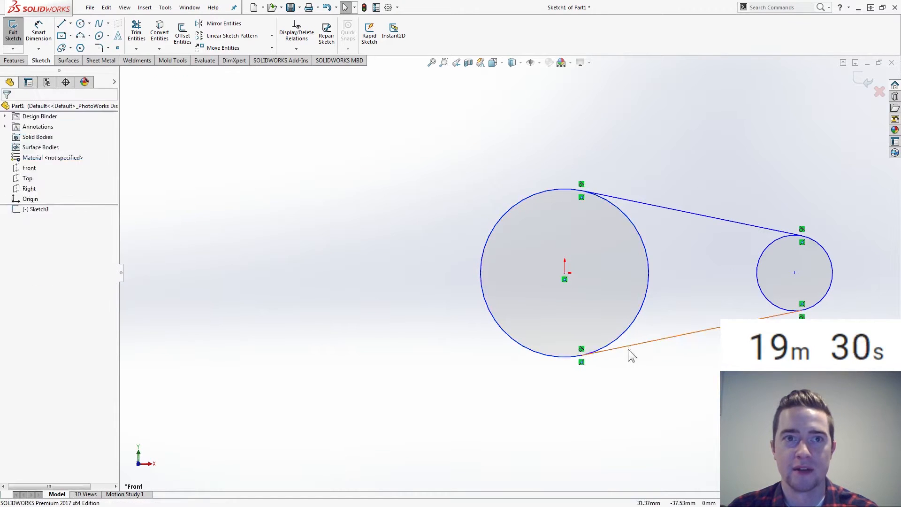
{"action": "left_click", "coordinate": [486, 304]}
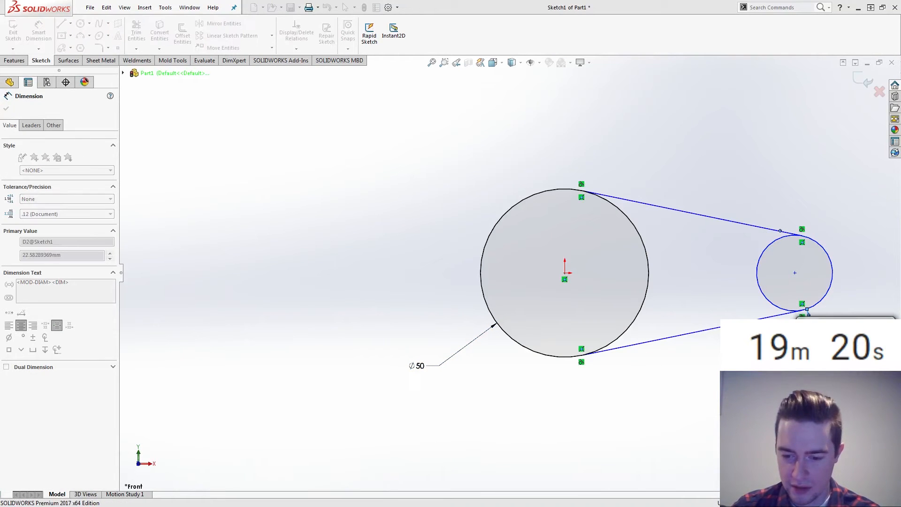
{"action": "type", "text": "24.00mm"}
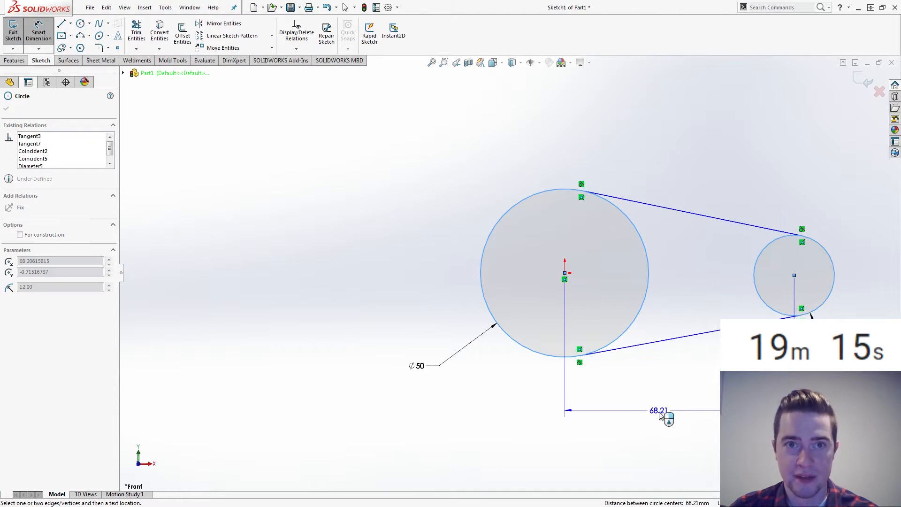
{"action": "left_click", "coordinate": [660, 410]}
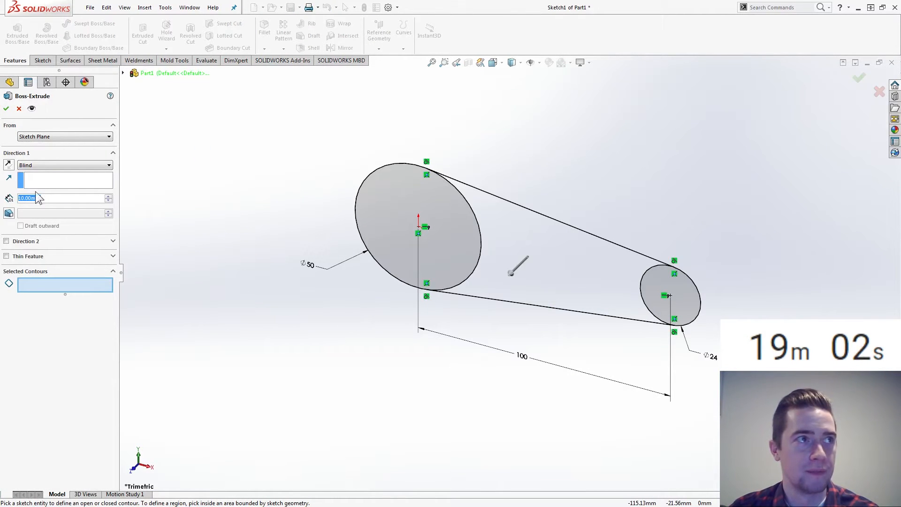
Extrude the two-circle profile mid-plane into a solid, then sketch on the Top plane.
{"action": "left_click", "coordinate": [64, 164]}
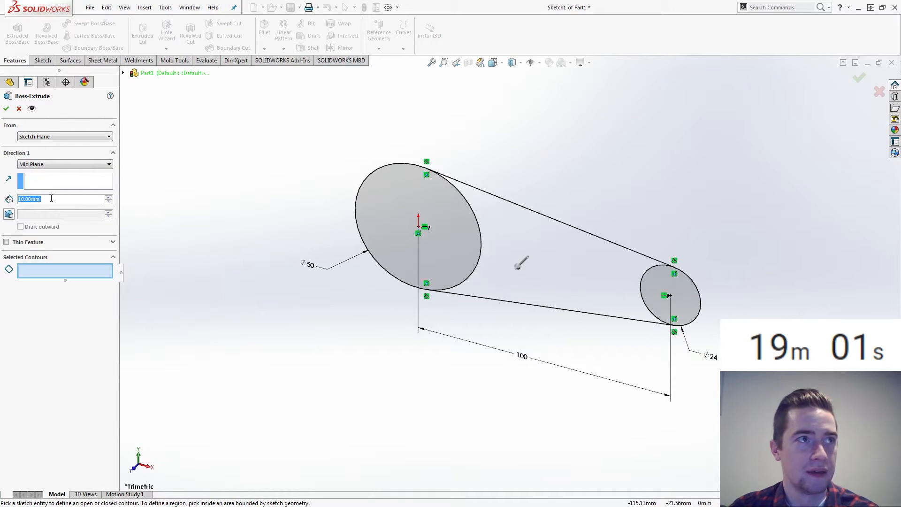
{"action": "left_click", "coordinate": [671, 290]}
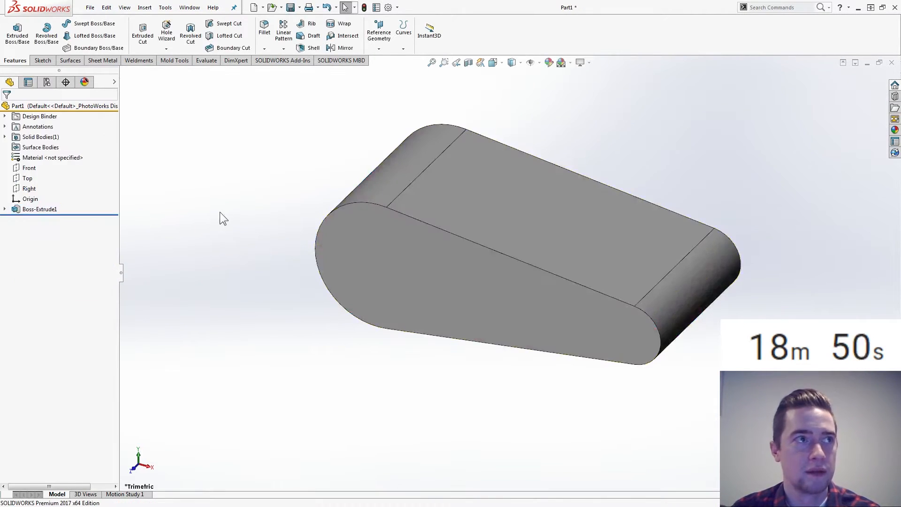
{"action": "left_click", "coordinate": [28, 177]}
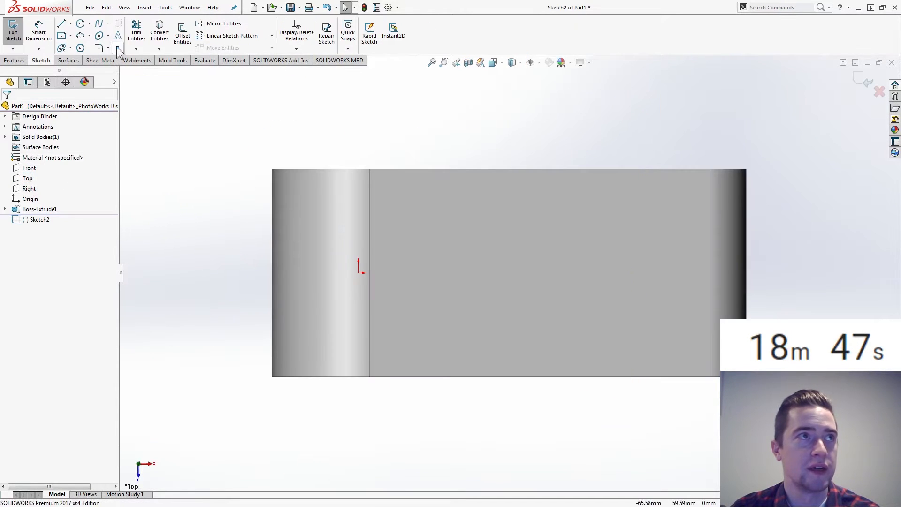
Draw a horizontal construction centreline running right from the origin.
{"action": "left_click", "coordinate": [62, 23]}
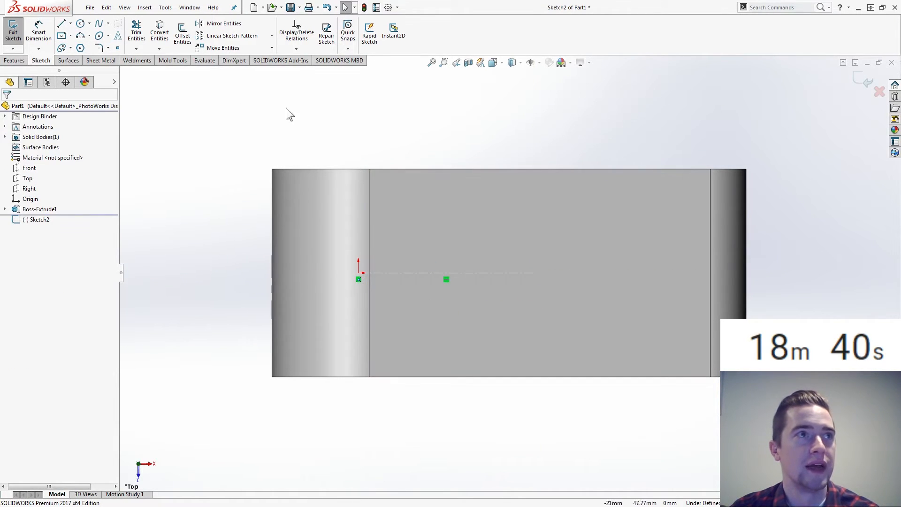
{"action": "right_click", "coordinate": [445, 272]}
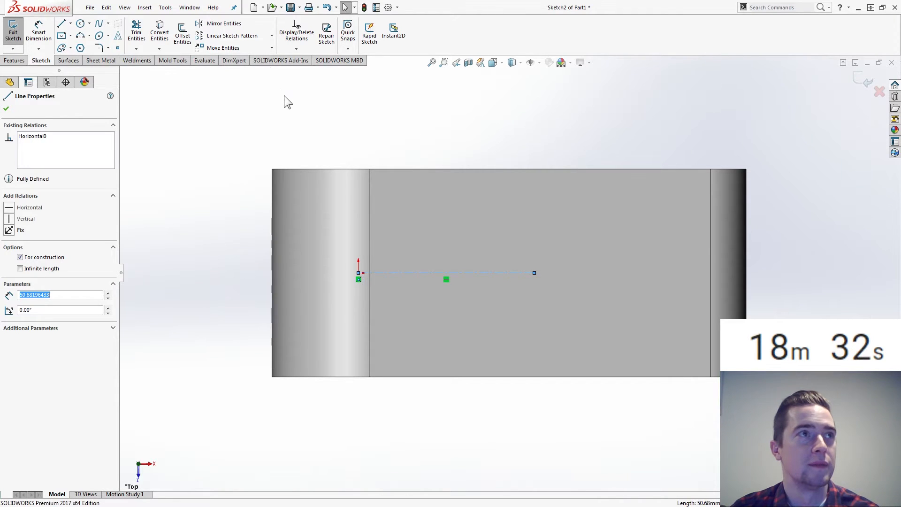
{"action": "type", "text": "dyna"}
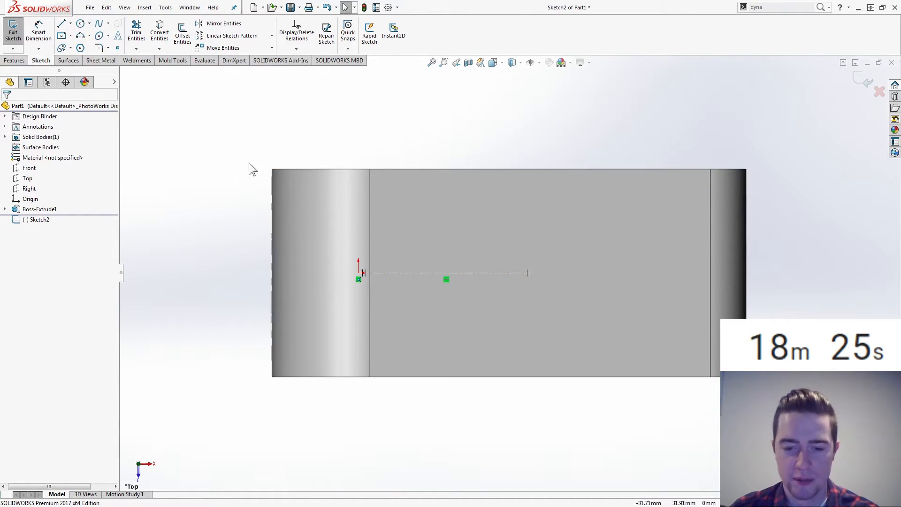
Mirror about the centreline while sketching the fork's lines and tangent arcs.
{"action": "left_click", "coordinate": [61, 23]}
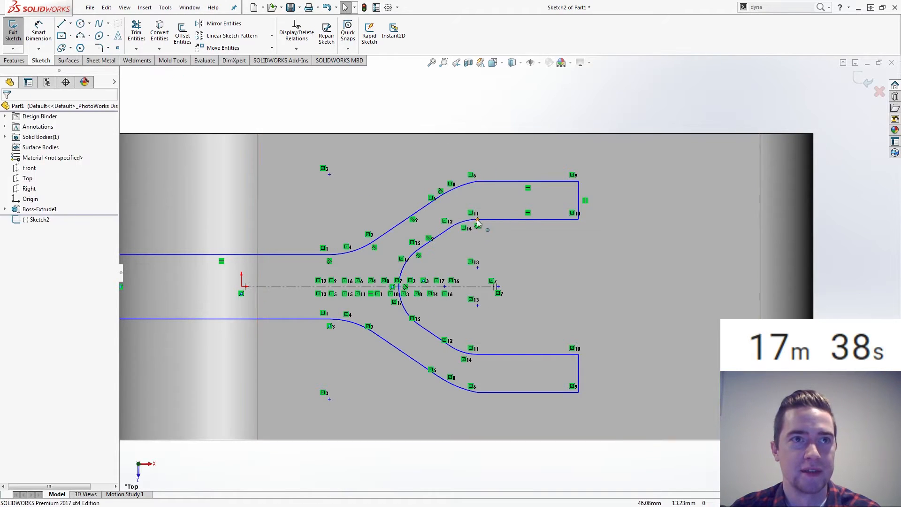
{"action": "left_click", "coordinate": [476, 220]}
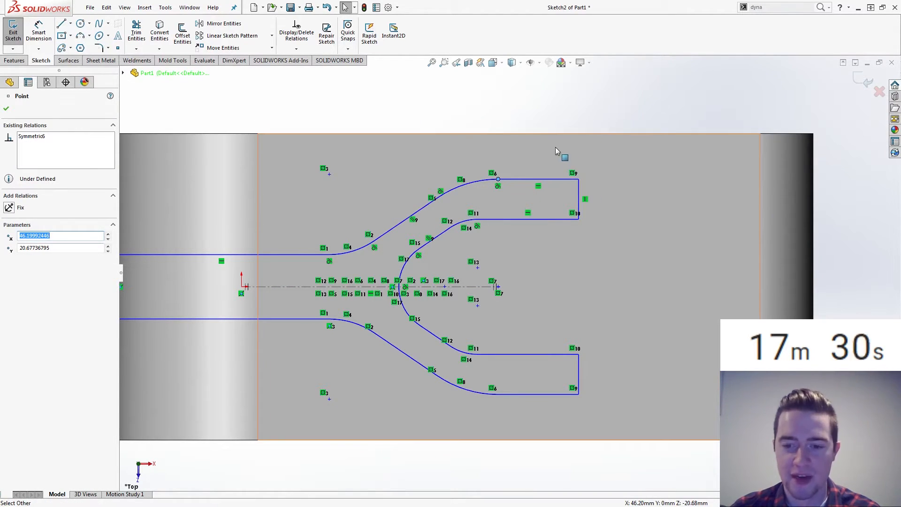
{"action": "left_click", "coordinate": [583, 192]}
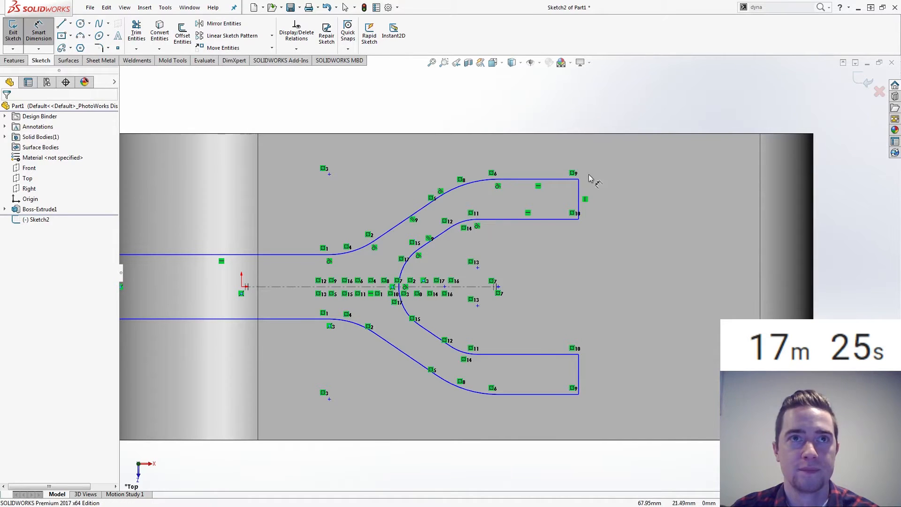
Dimension the 8 mm prong width and the 23 mm shank-to-edge distance.
{"action": "left_click", "coordinate": [576, 213]}
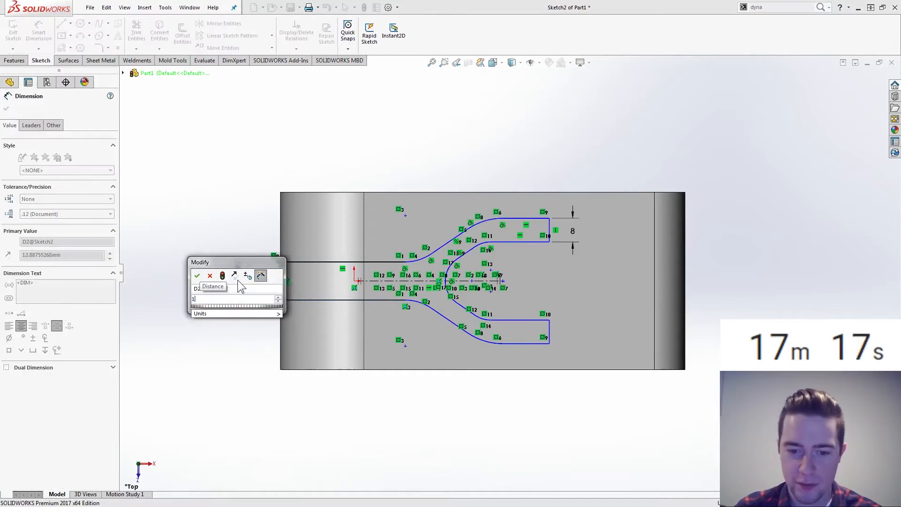
{"action": "left_click", "coordinate": [197, 275]}
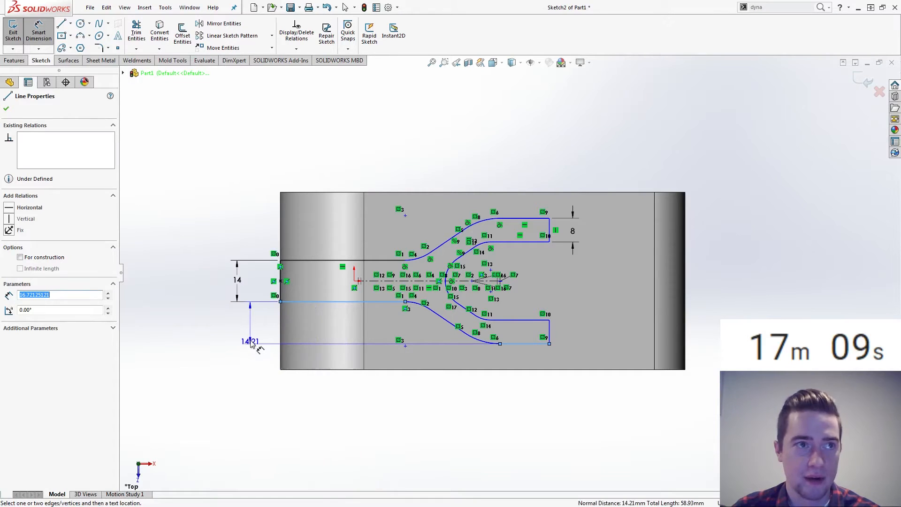
{"action": "left_click", "coordinate": [253, 340]}
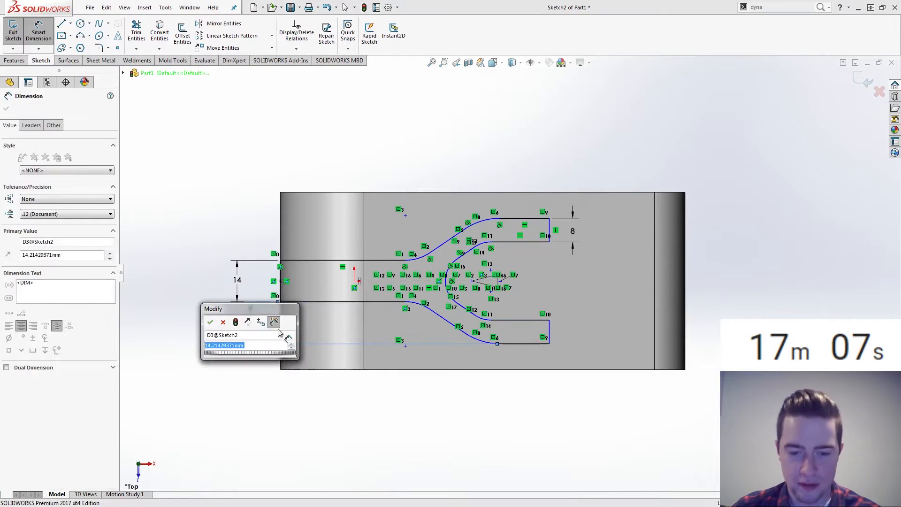
{"action": "left_click", "coordinate": [210, 321]}
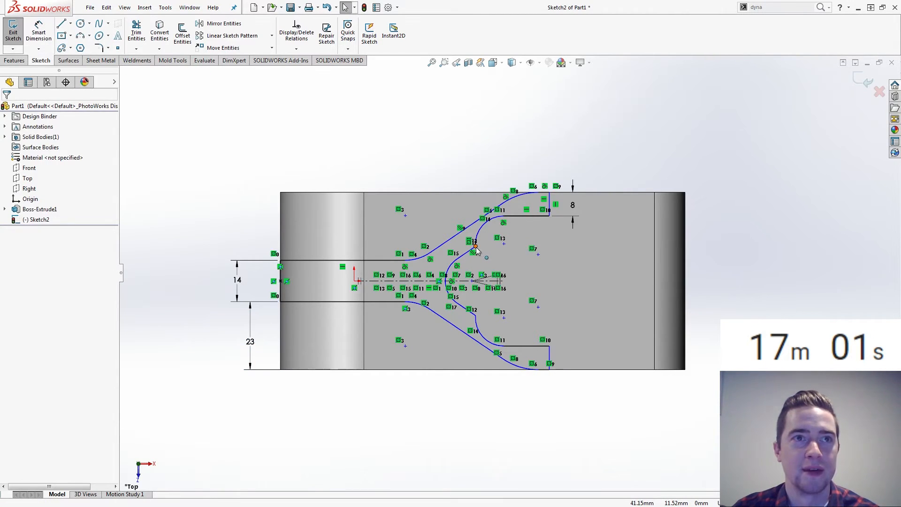
{"action": "left_click", "coordinate": [475, 246]}
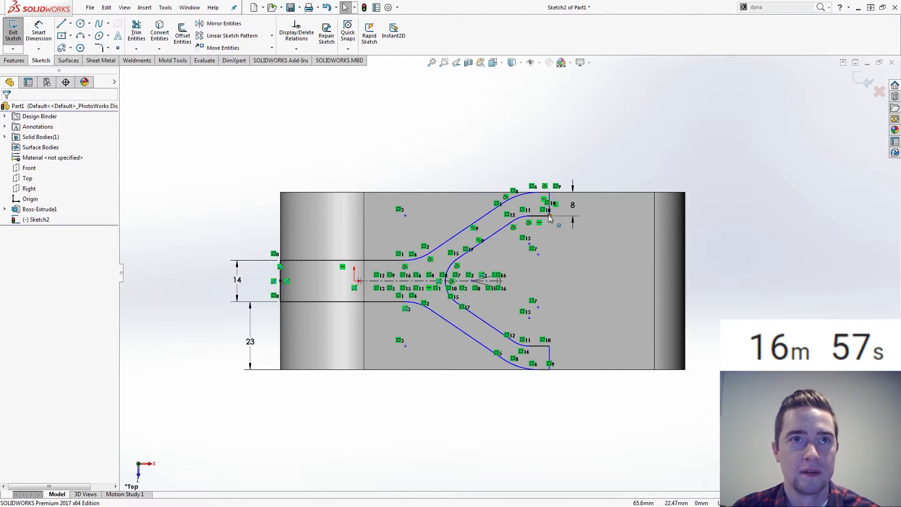
Dimension the R20 outer prong curve and the R10 inner arc.
{"action": "left_click", "coordinate": [549, 216]}
{"action": "type", "text": "20"}
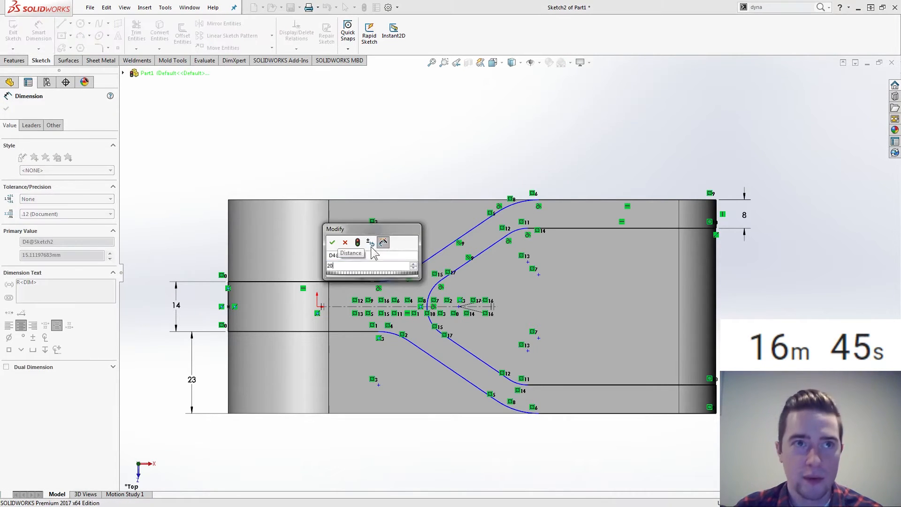
{"action": "left_click", "coordinate": [332, 242]}
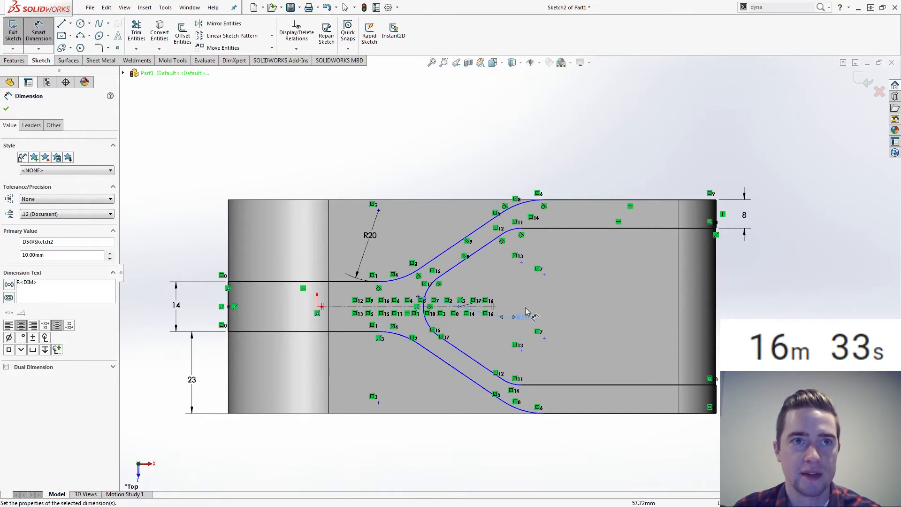
{"action": "left_click", "coordinate": [506, 227]}
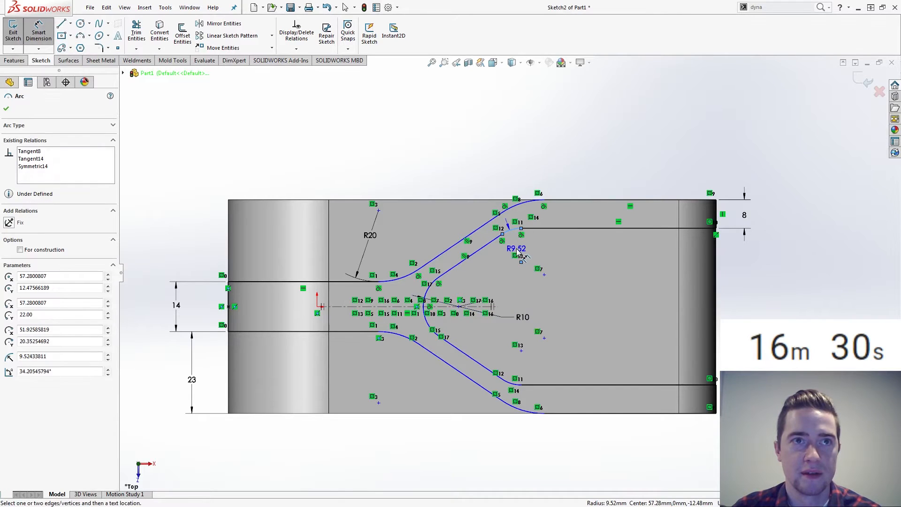
{"action": "left_click", "coordinate": [515, 248]}
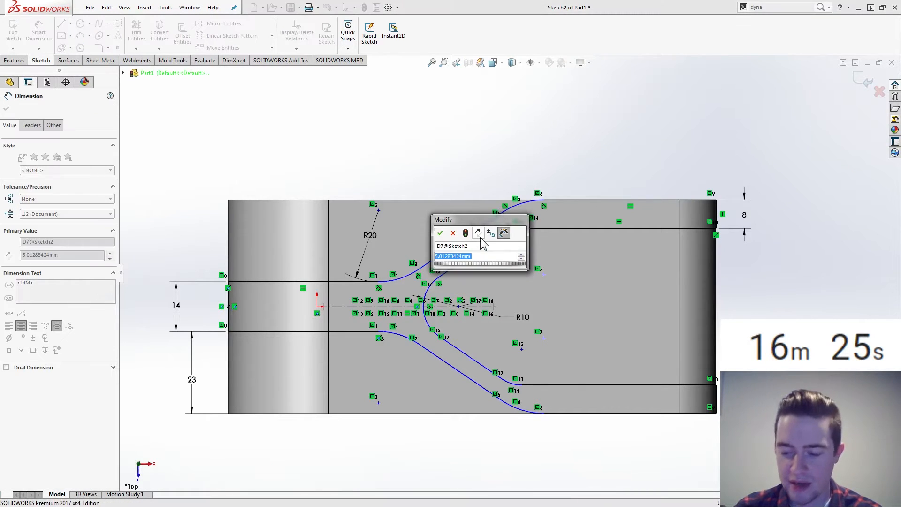
{"action": "left_click", "coordinate": [440, 232]}
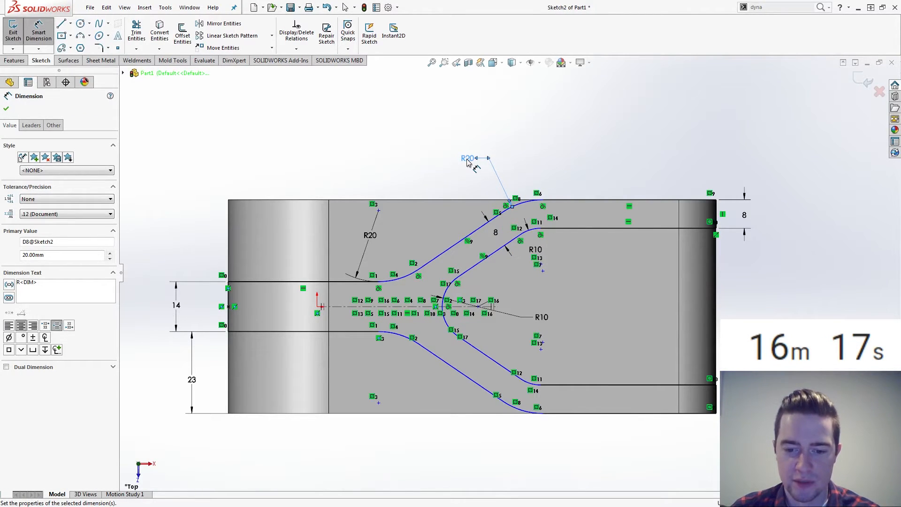
{"action": "mouse_move", "coordinate": [394, 345]}
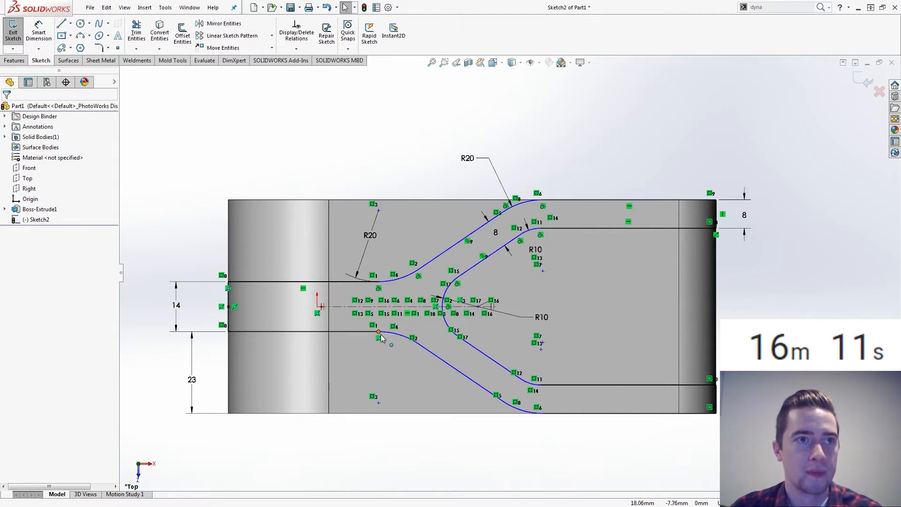
Add 35 mm and 75 mm horizontal dimensions to fully define the fork sketch.
{"action": "left_click", "coordinate": [378, 332]}
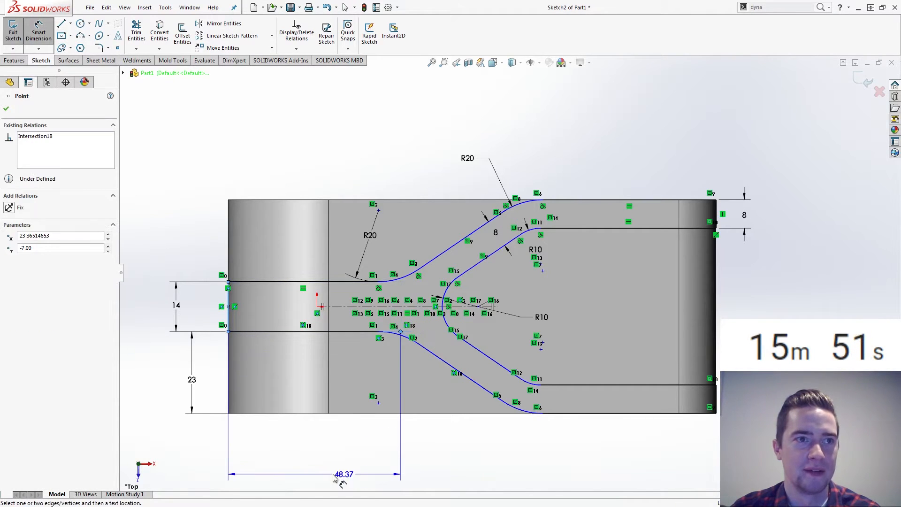
{"action": "left_click", "coordinate": [343, 475]}
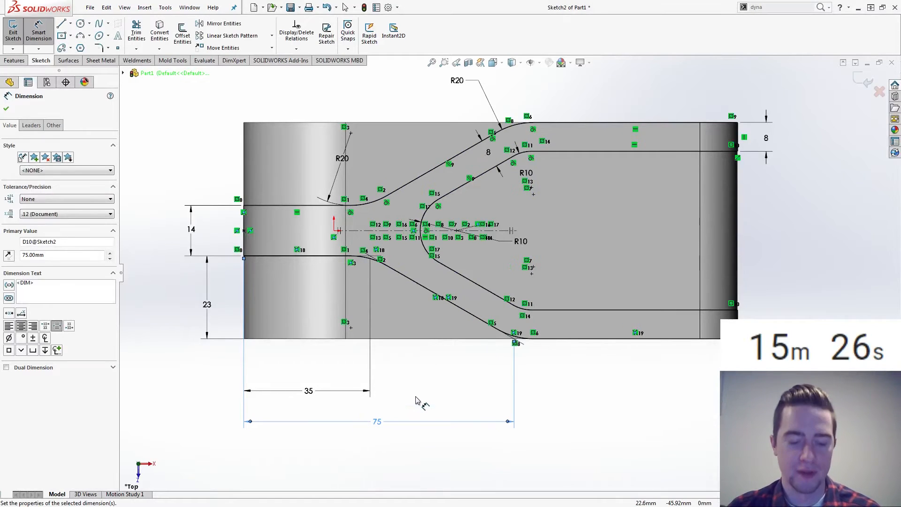
{"action": "left_click", "coordinate": [15, 61]}
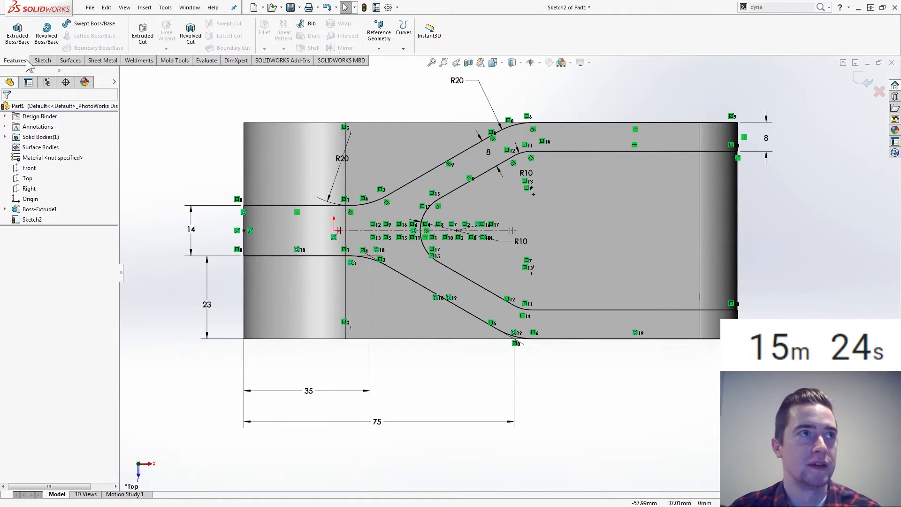
Extrude the fork sketch mid-plane 60 mm as a separate, unmerged body.
{"action": "left_click", "coordinate": [17, 31]}
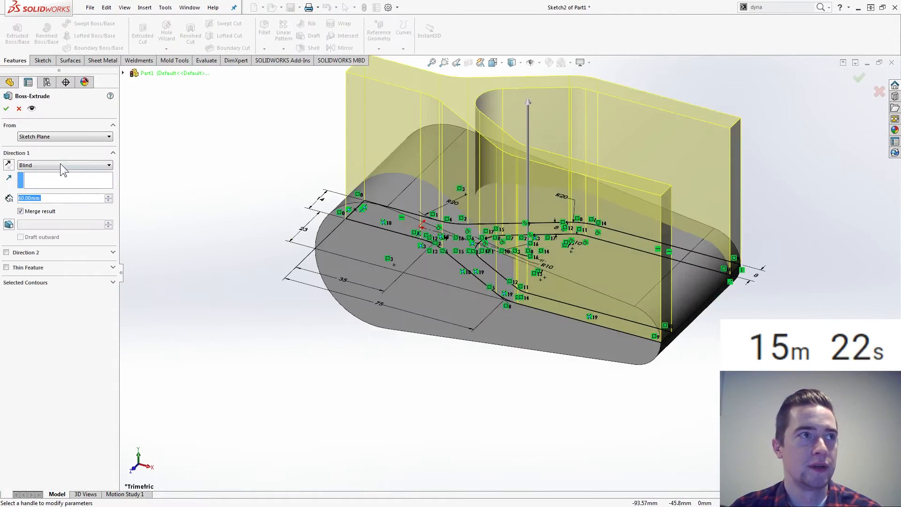
{"action": "left_click", "coordinate": [63, 165]}
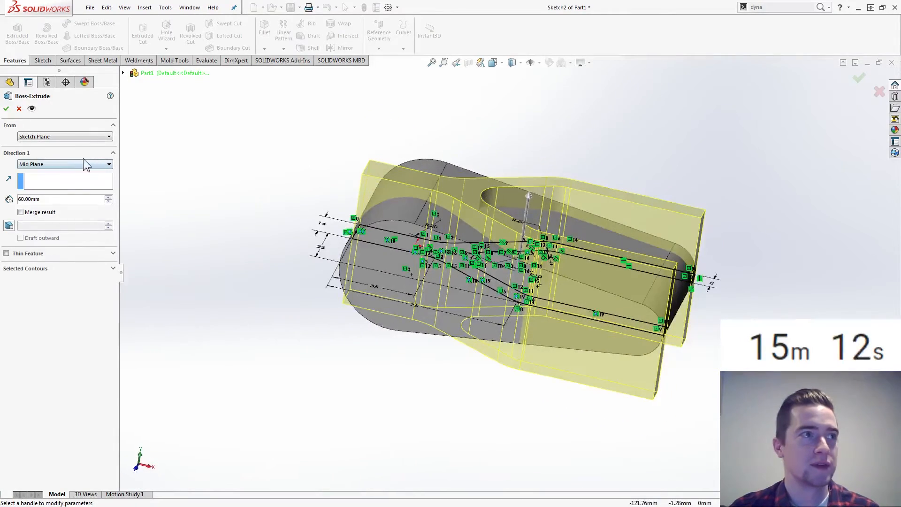
{"action": "left_click", "coordinate": [5, 109]}
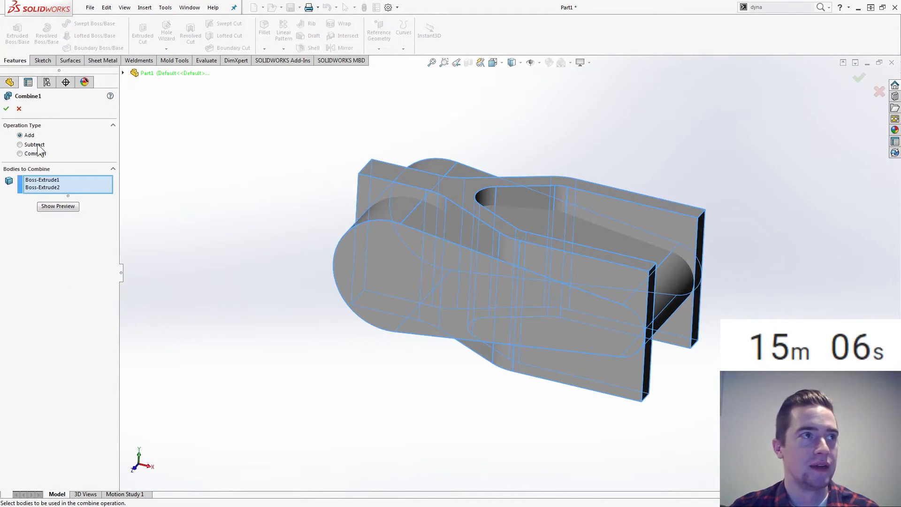
Combine Boss-Extrude1 and Boss-Extrude2 with Common, keeping only their shared volume.
{"action": "left_click", "coordinate": [20, 153]}
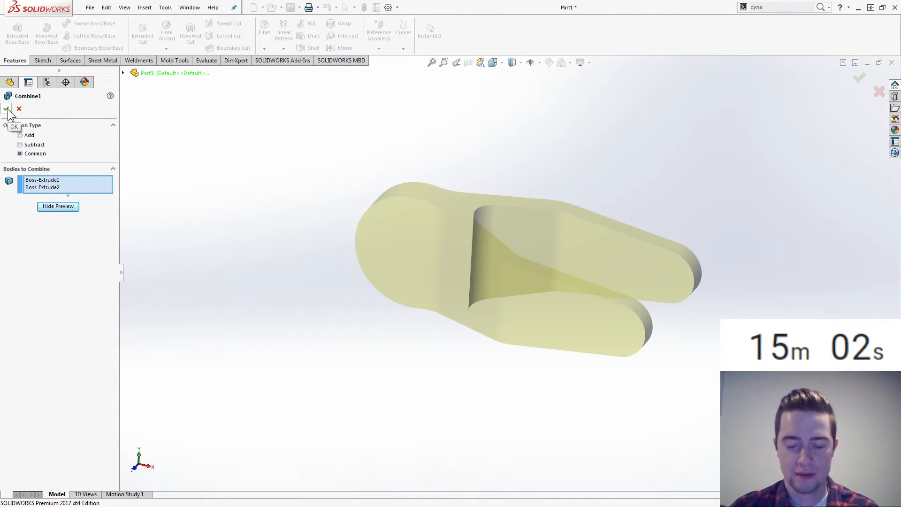
{"action": "left_click", "coordinate": [8, 109]}
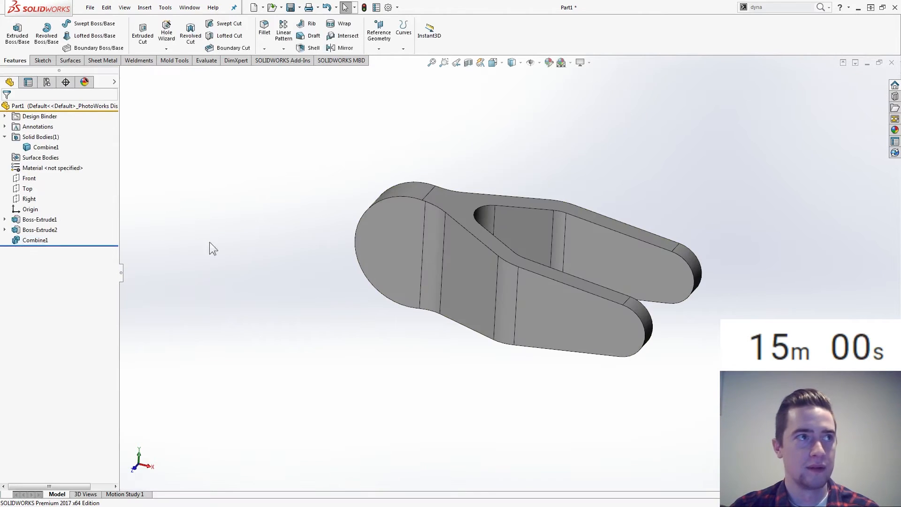
{"action": "left_click", "coordinate": [28, 177]}
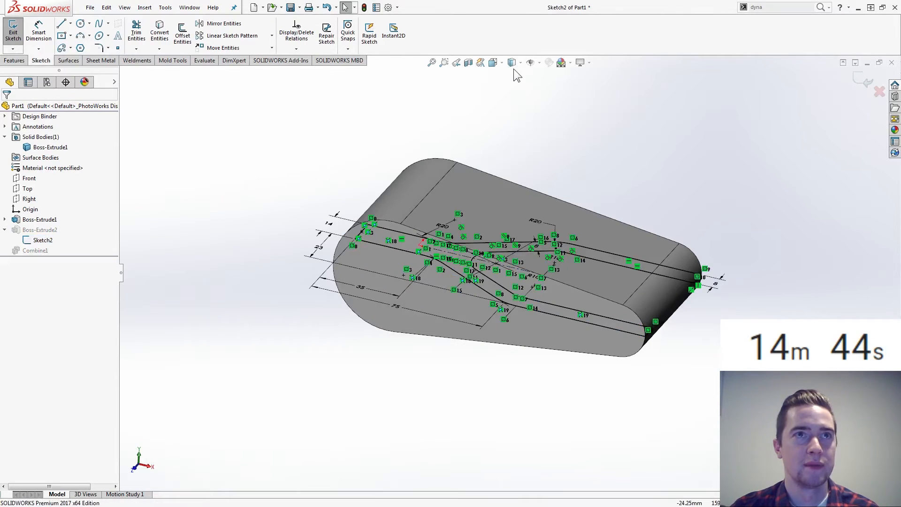
View Sketch2 Normal To, re-attach the 35 and 75 dimensions, and rebuild.
{"action": "left_click", "coordinate": [493, 62]}
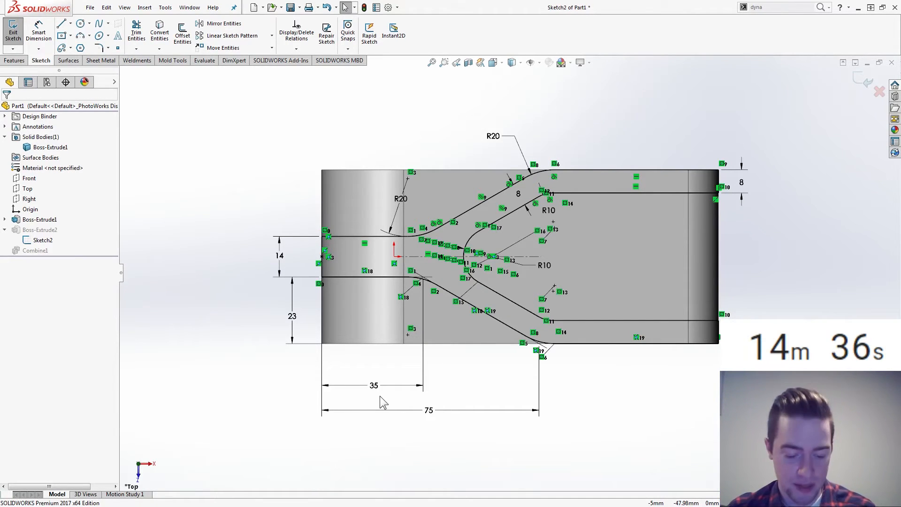
{"action": "mouse_move", "coordinate": [448, 401]}
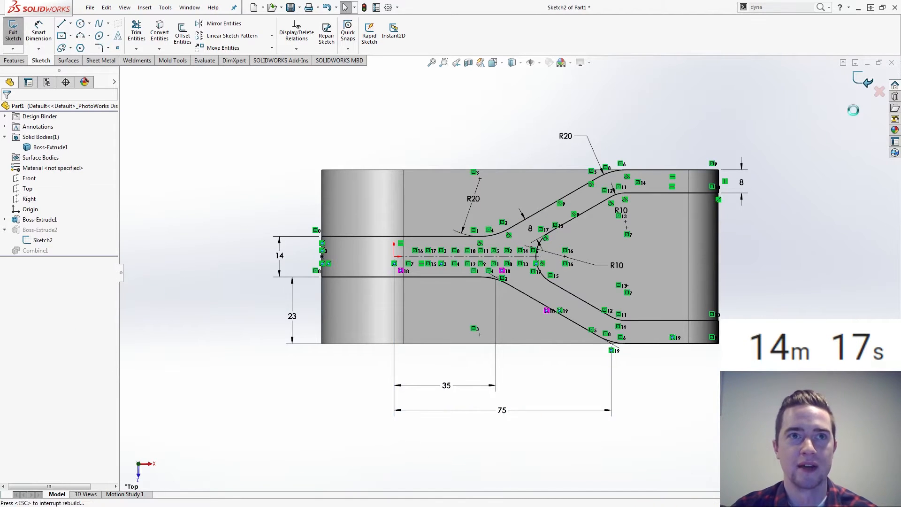
{"action": "left_click", "coordinate": [13, 30]}
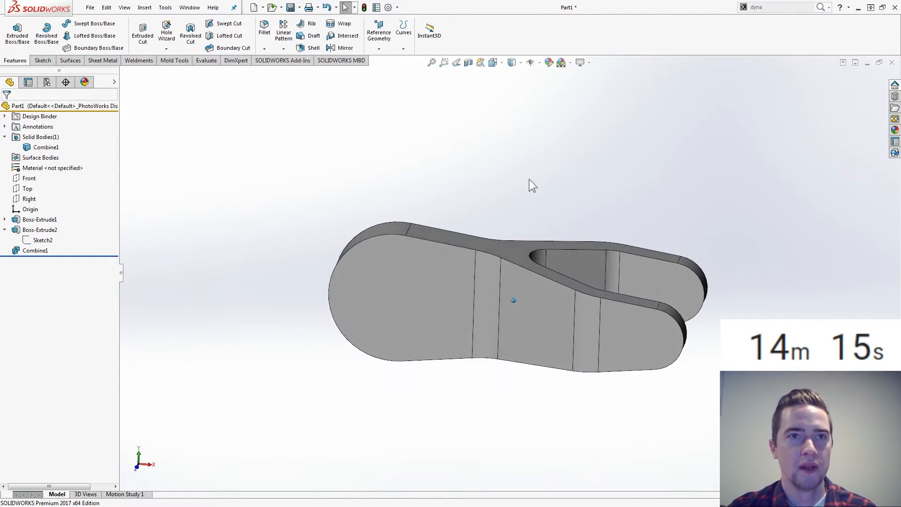
On the Front plane, draw a Ø36 circle at the origin and a 45° construction line.
{"action": "left_click", "coordinate": [28, 198]}
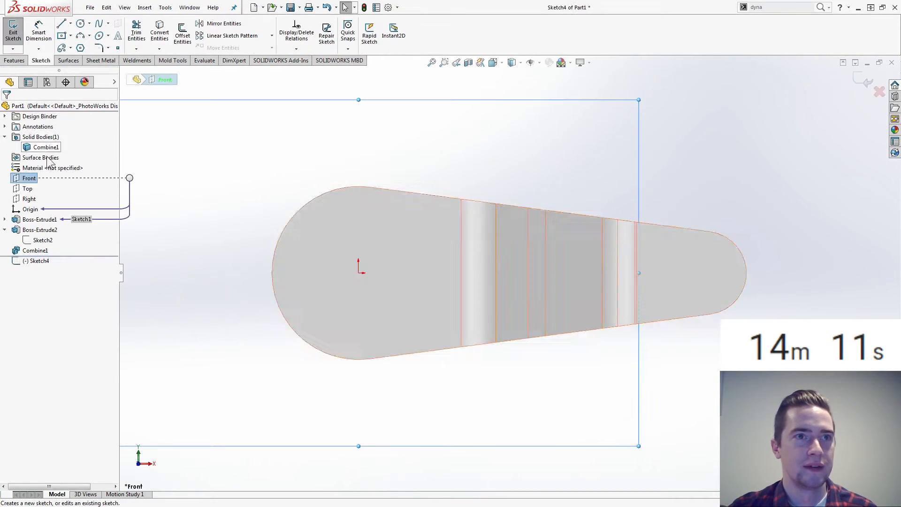
{"action": "mouse_move", "coordinate": [82, 23]}
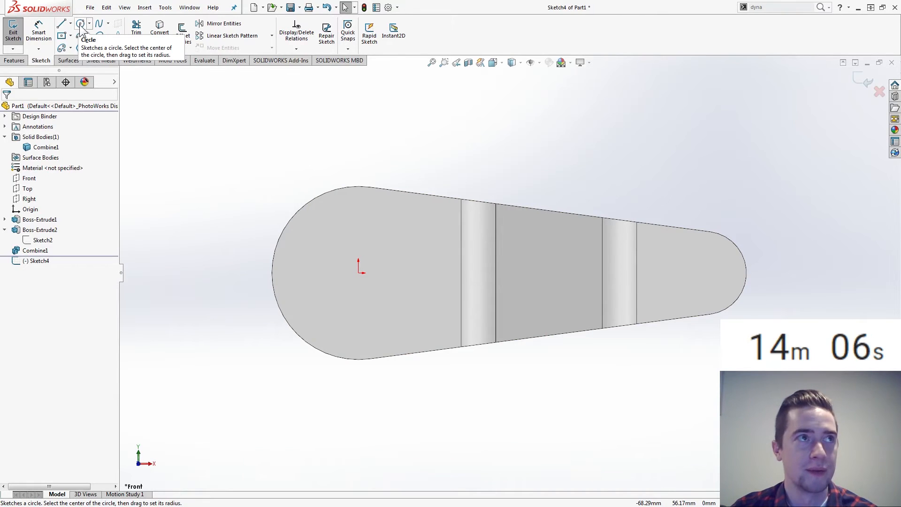
{"action": "left_click", "coordinate": [80, 23]}
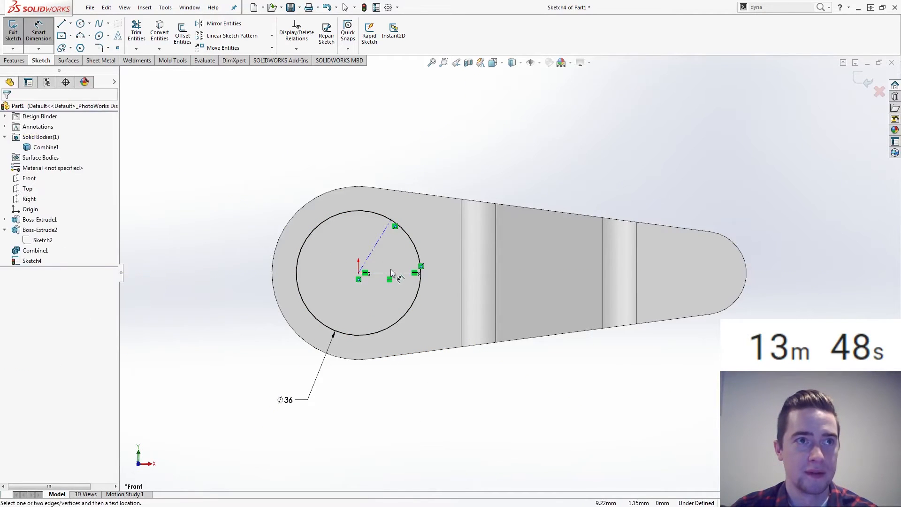
{"action": "left_click", "coordinate": [394, 272]}
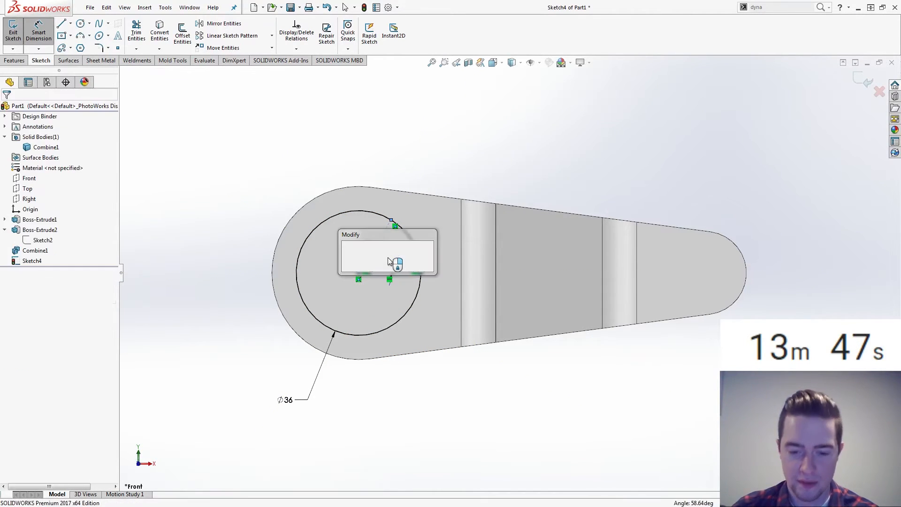
{"action": "left_click", "coordinate": [396, 264]}
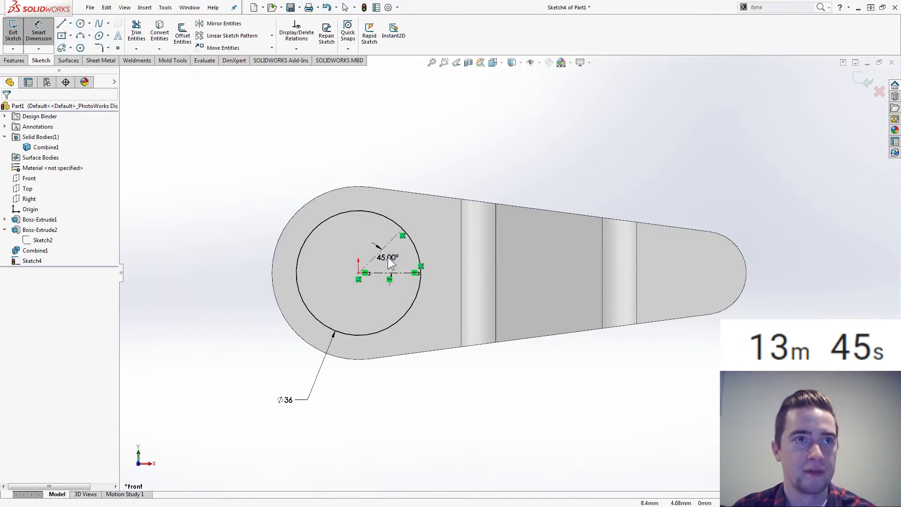
{"action": "left_click", "coordinate": [70, 23]}
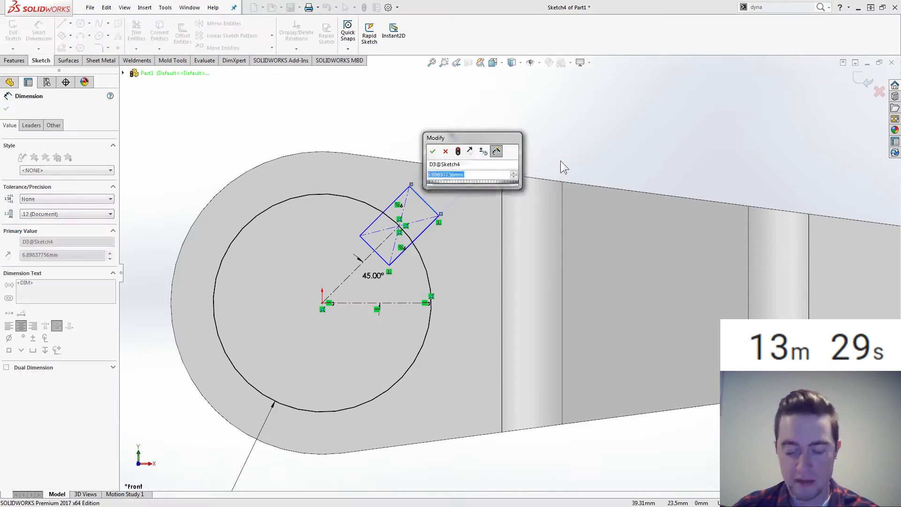
Finish the 10 × 40 mm rectangle dimensions and trim the circle arc inside the notch.
{"action": "left_click", "coordinate": [432, 151]}
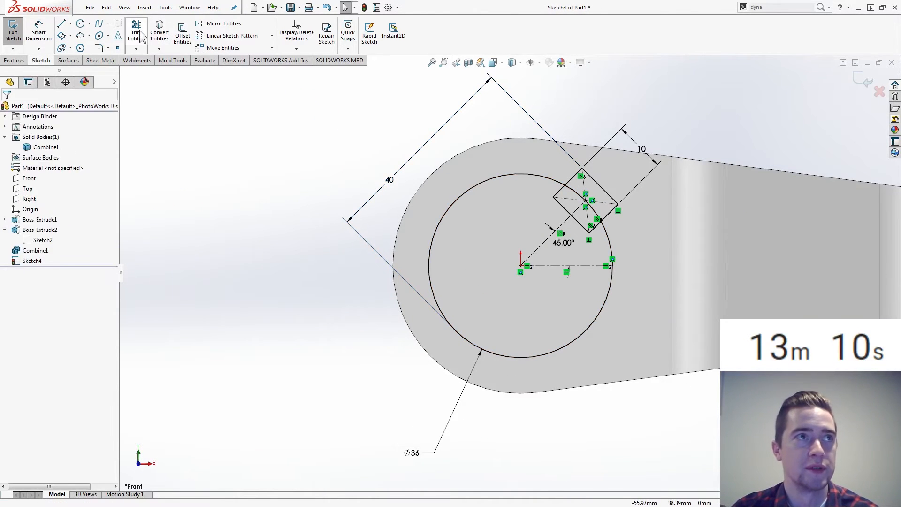
{"action": "left_click", "coordinate": [136, 32]}
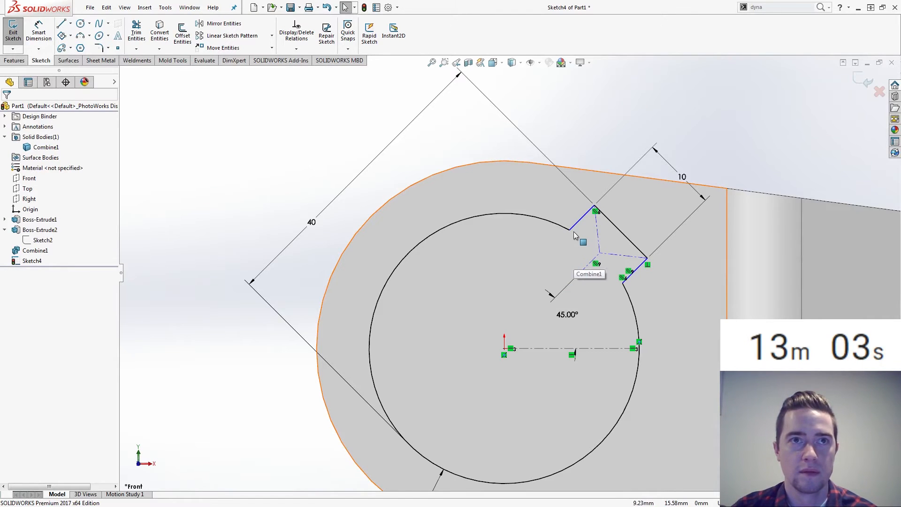
{"action": "left_click", "coordinate": [568, 230]}
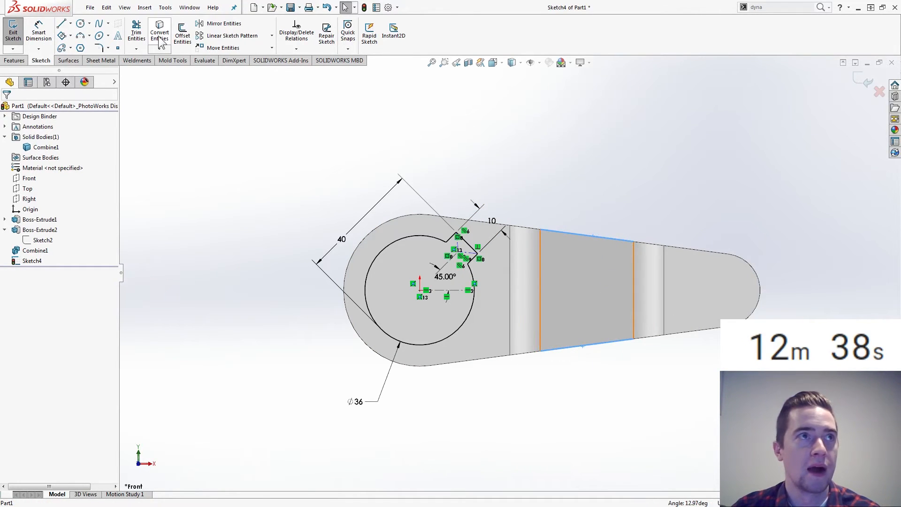
Offset the flat section's upper and lower edges 8 mm inward with Offset Entities.
{"action": "left_click", "coordinate": [183, 30]}
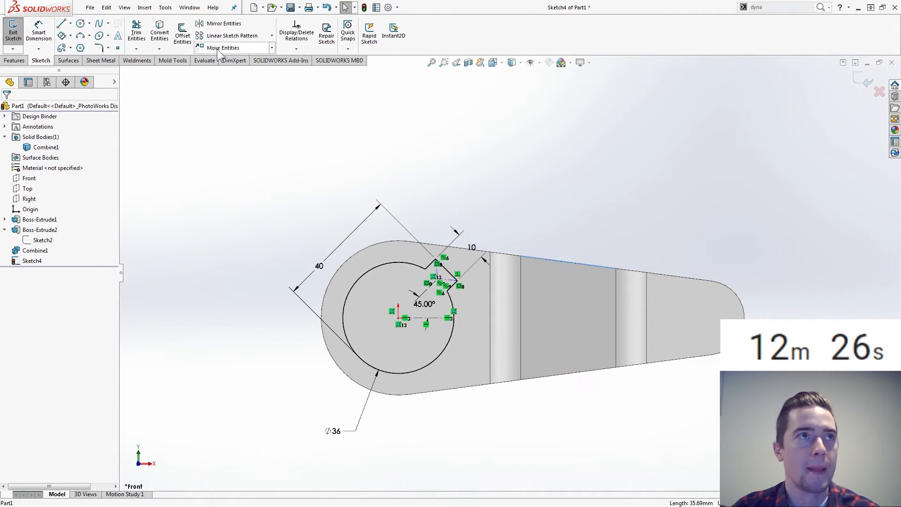
{"action": "left_click", "coordinate": [182, 30]}
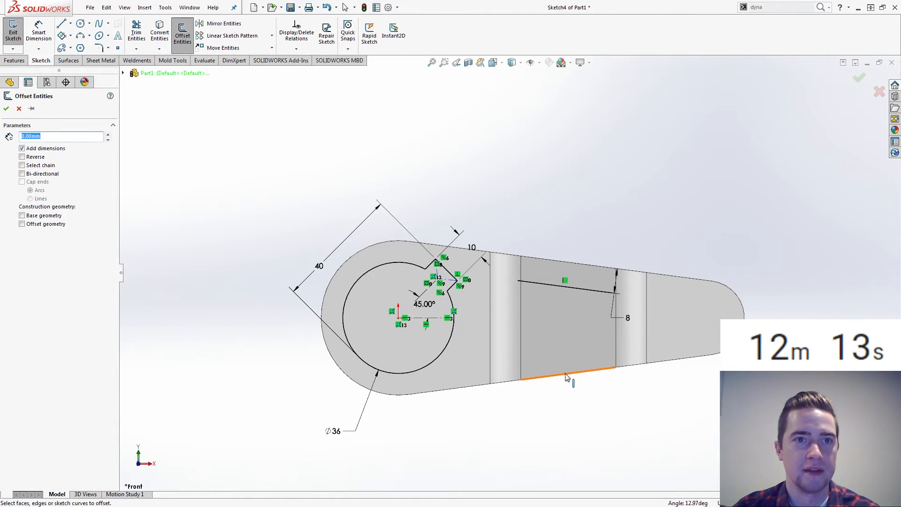
{"action": "left_click", "coordinate": [22, 156]}
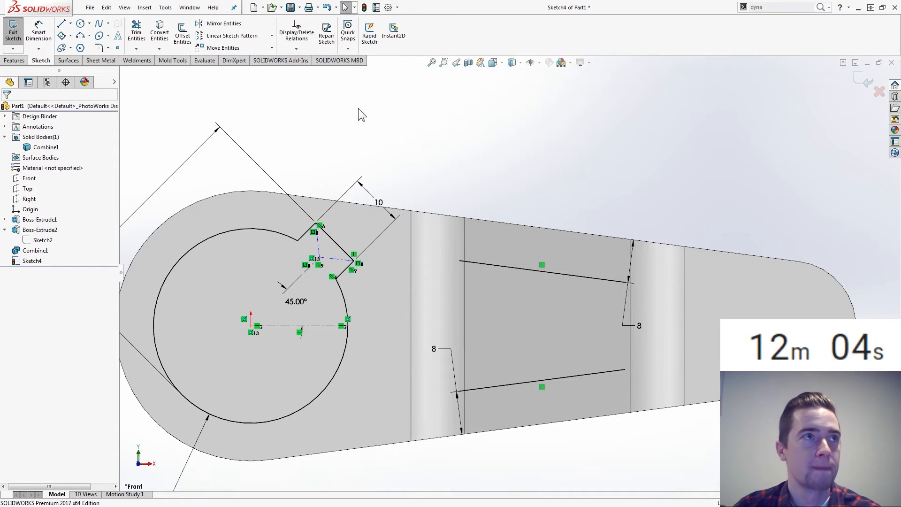
{"action": "mouse_move", "coordinate": [327, 135]}
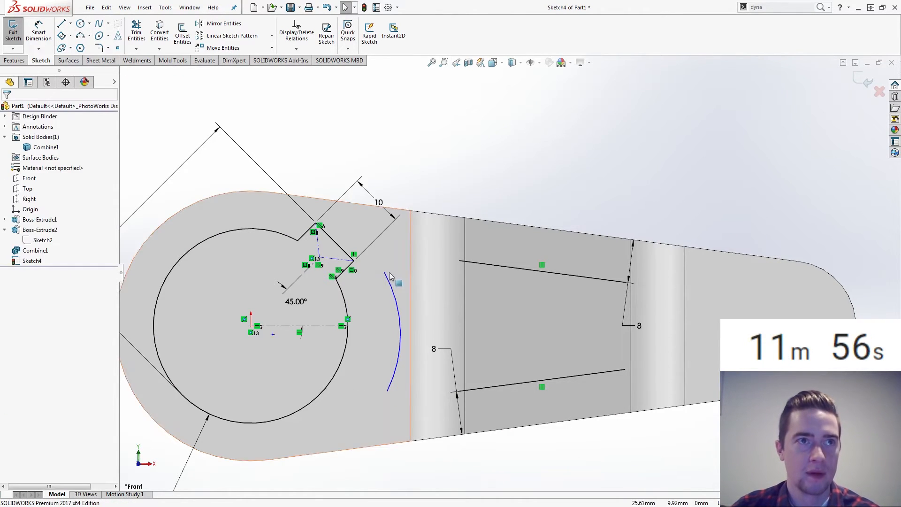
Draw an arc beside the notched circle and dimension it 8 mm from the circle.
{"action": "left_click", "coordinate": [406, 254]}
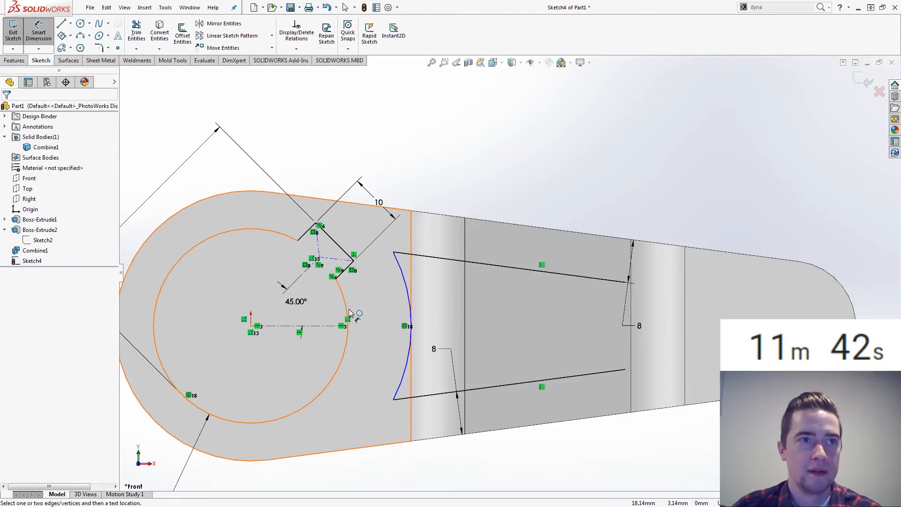
{"action": "left_click", "coordinate": [345, 319]}
{"action": "type", "text": "8"}
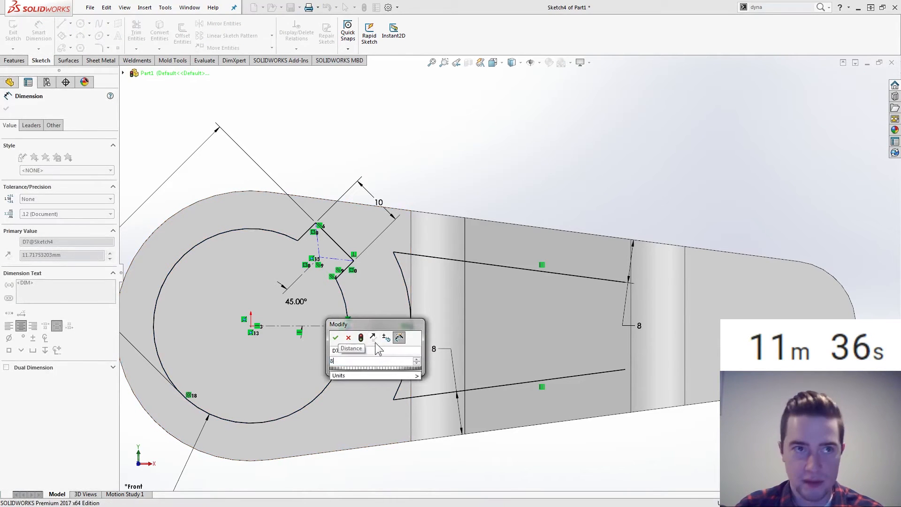
{"action": "left_click", "coordinate": [335, 338]}
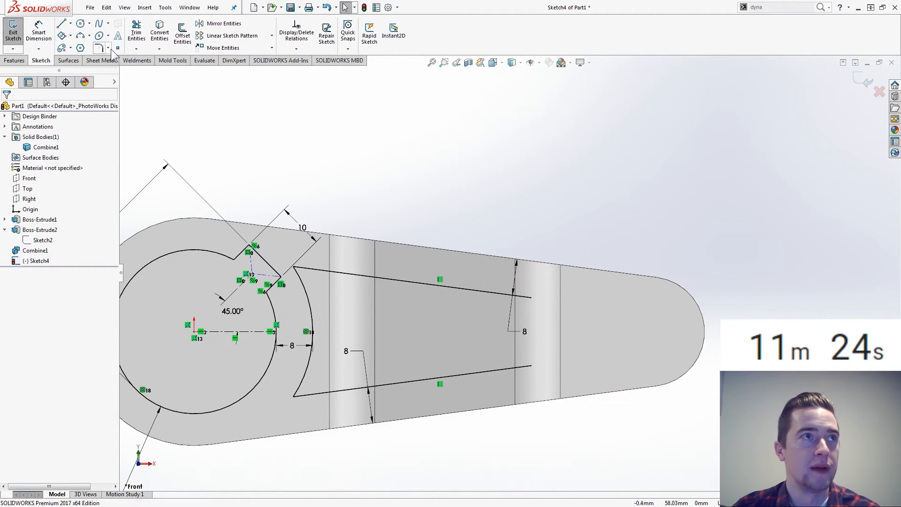
Close the slot's right end with a 3-point arc and add a Ø12 hole 8 mm away.
{"action": "left_click", "coordinate": [81, 36]}
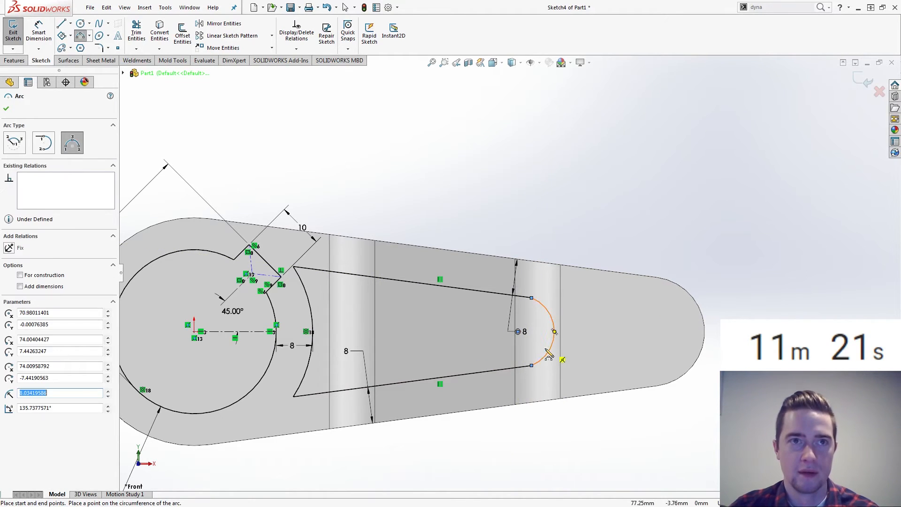
{"action": "left_click", "coordinate": [529, 365]}
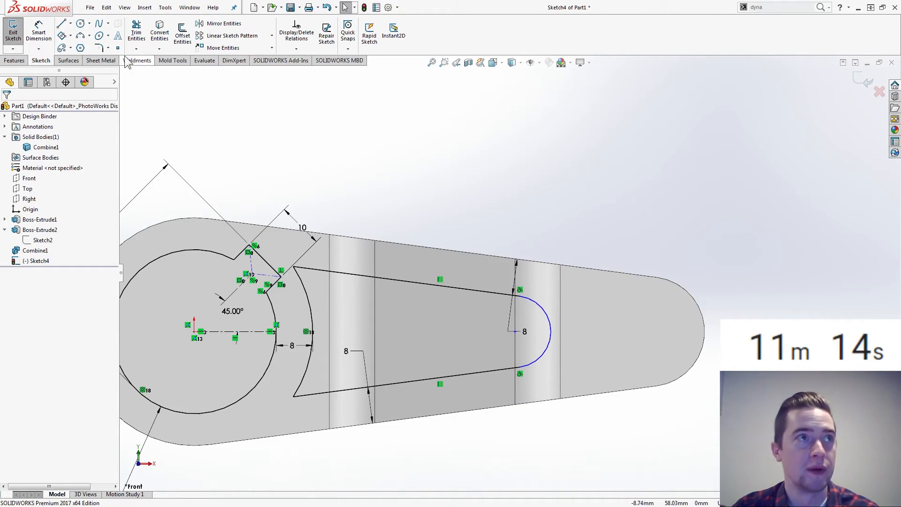
{"action": "left_click", "coordinate": [79, 23]}
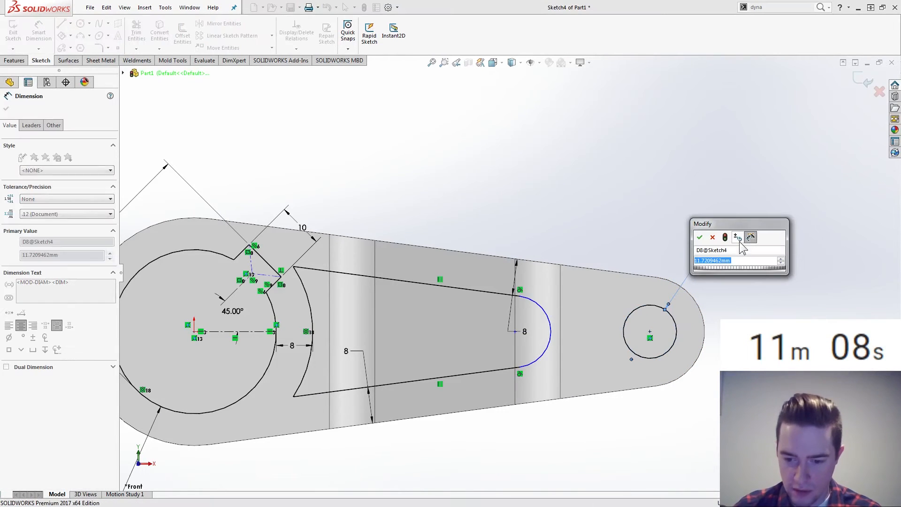
{"action": "type", "text": "1"}
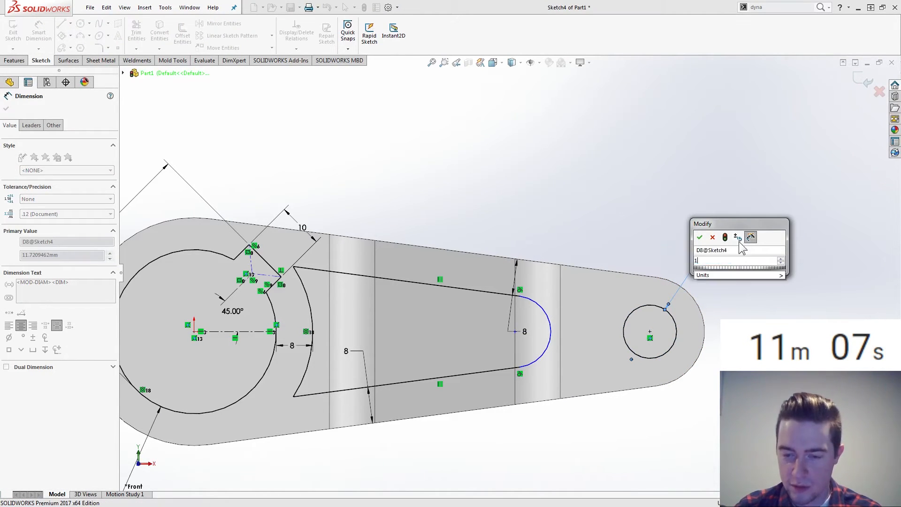
{"action": "left_click", "coordinate": [699, 237]}
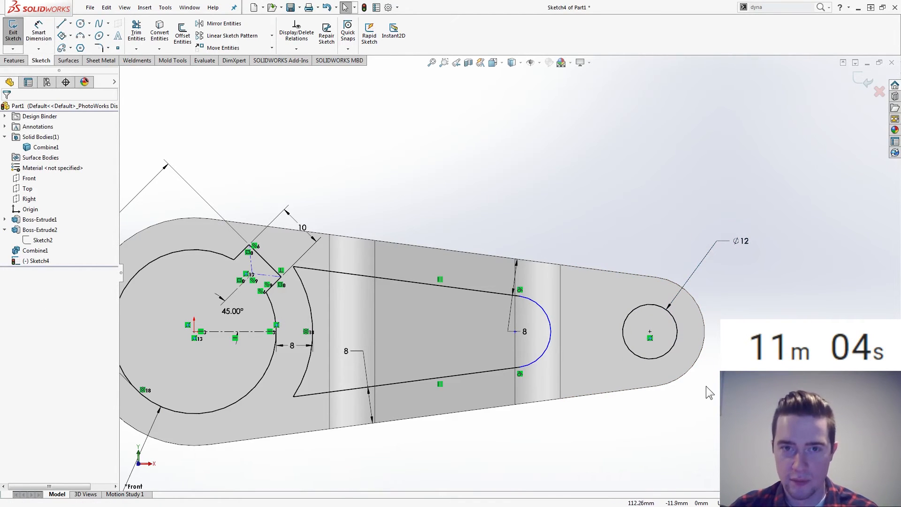
{"action": "left_click", "coordinate": [628, 342]}
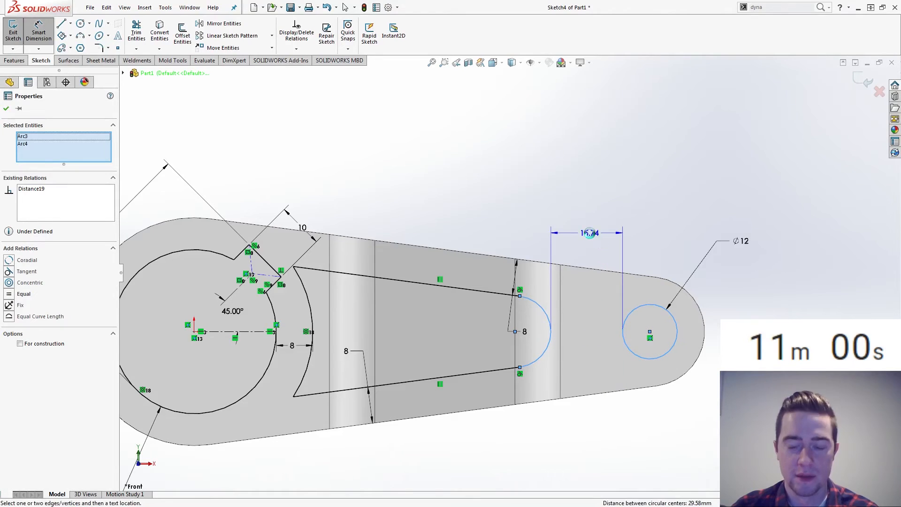
{"action": "left_click", "coordinate": [587, 233]}
{"action": "type", "text": "8"}
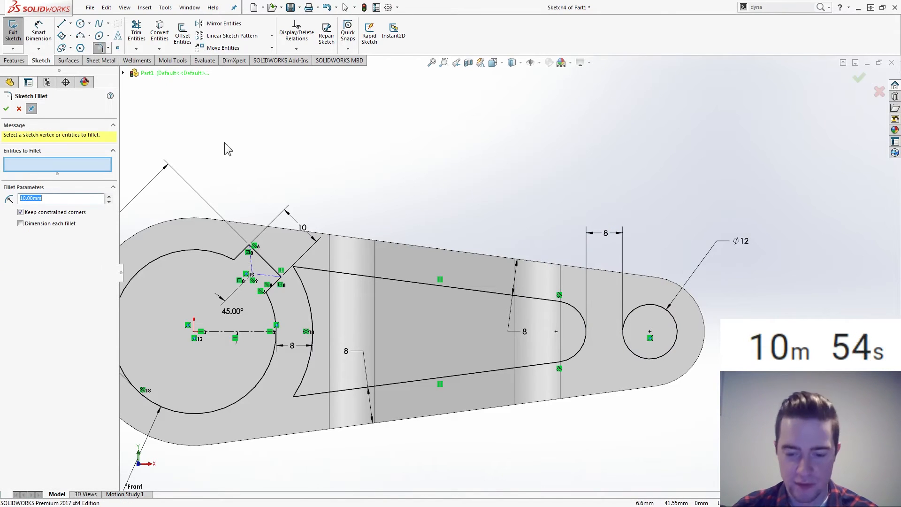
Round a slot corner at R5 and cut the slot and hole Through All.
{"action": "type", "text": "5.00mm"}
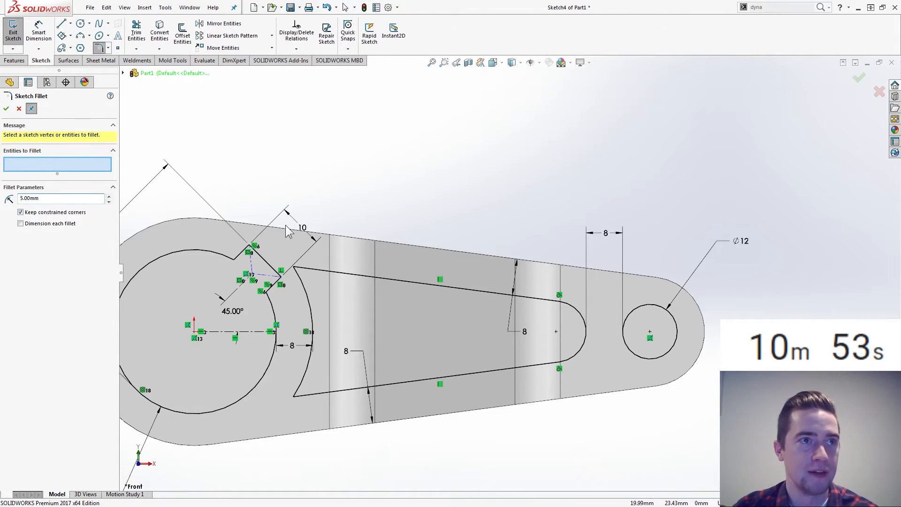
{"action": "left_click", "coordinate": [294, 395]}
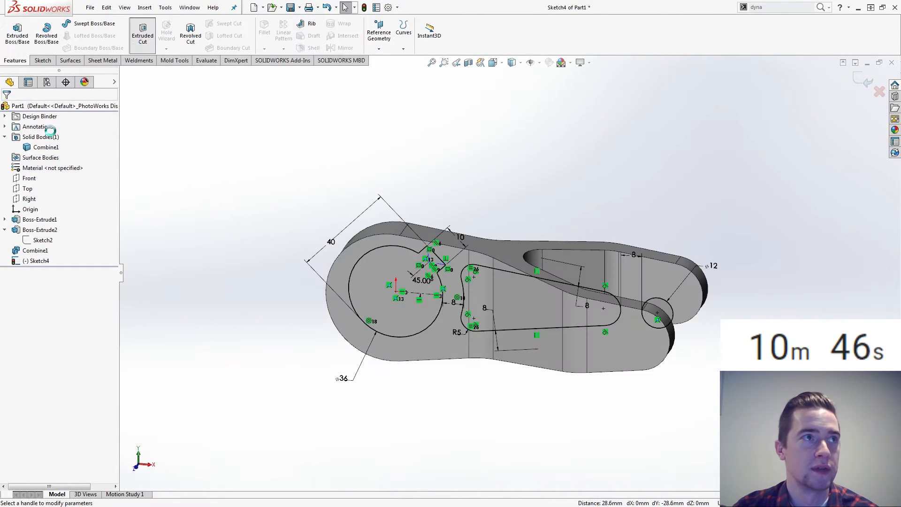
{"action": "left_click", "coordinate": [141, 33]}
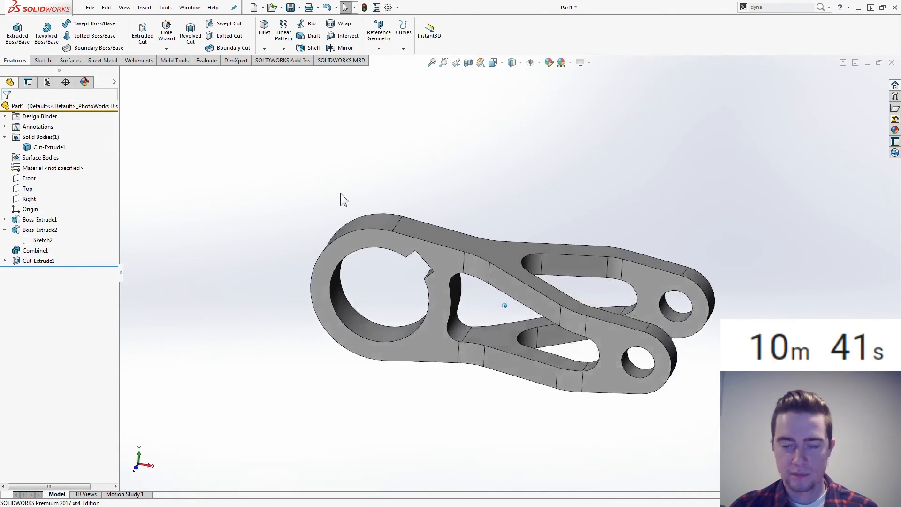
{"action": "left_click_drag", "start_coordinate": [504, 305], "coordinate": [471, 287]}
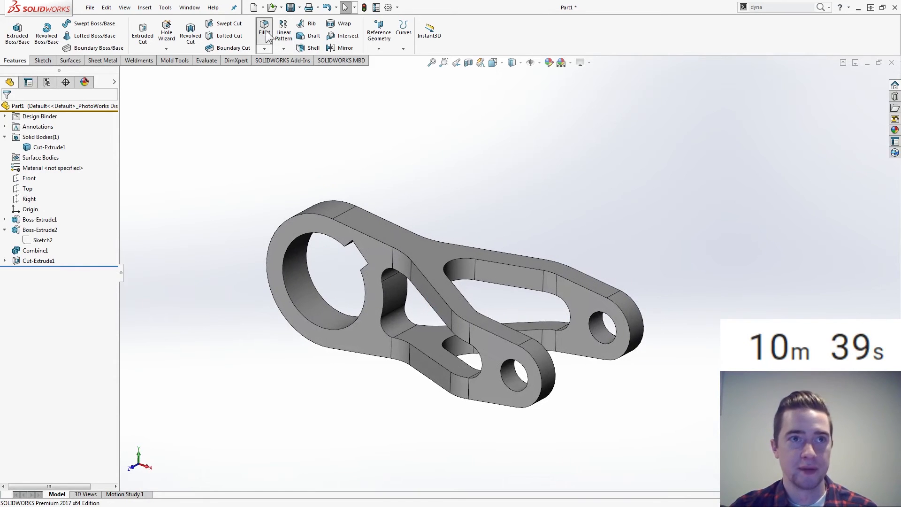
Start a fillet and select the arm edges to round.
{"action": "left_click", "coordinate": [264, 32]}
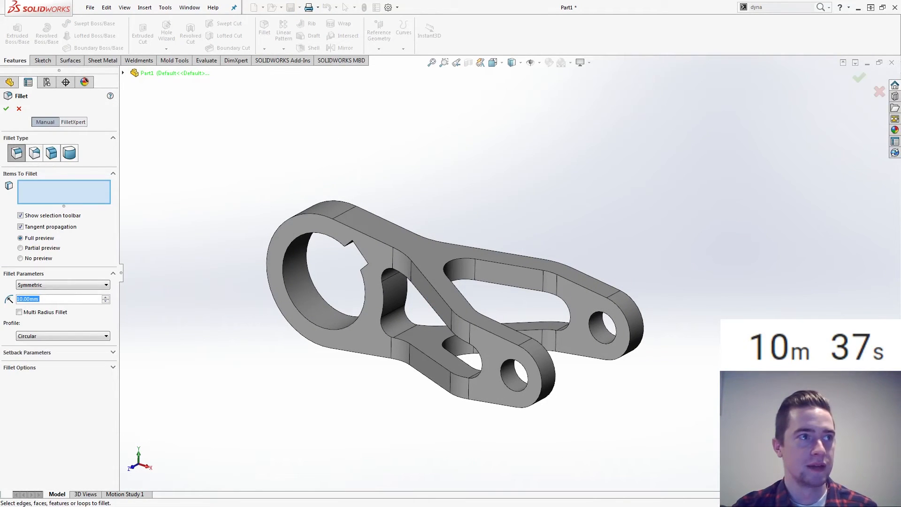
{"action": "left_click", "coordinate": [373, 240]}
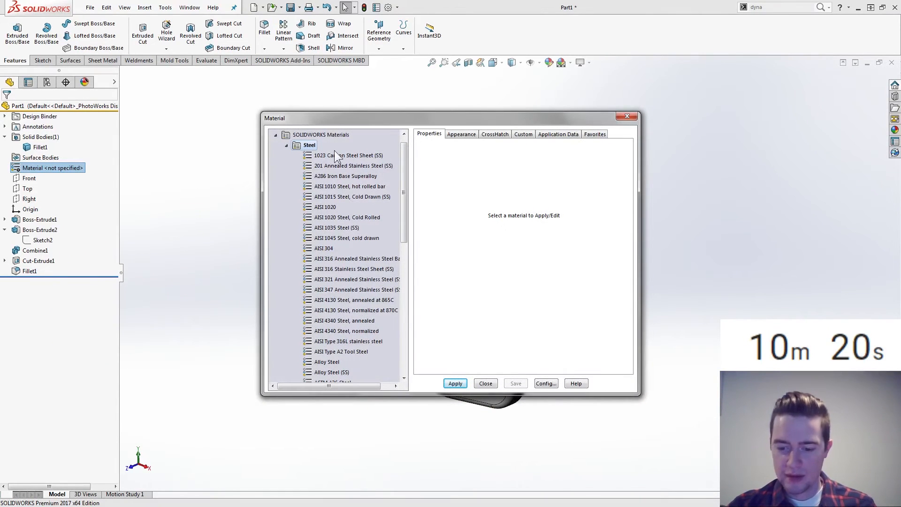
Choose AISI 1020 steel in the Material dialog and apply it.
{"action": "left_click", "coordinate": [324, 207]}
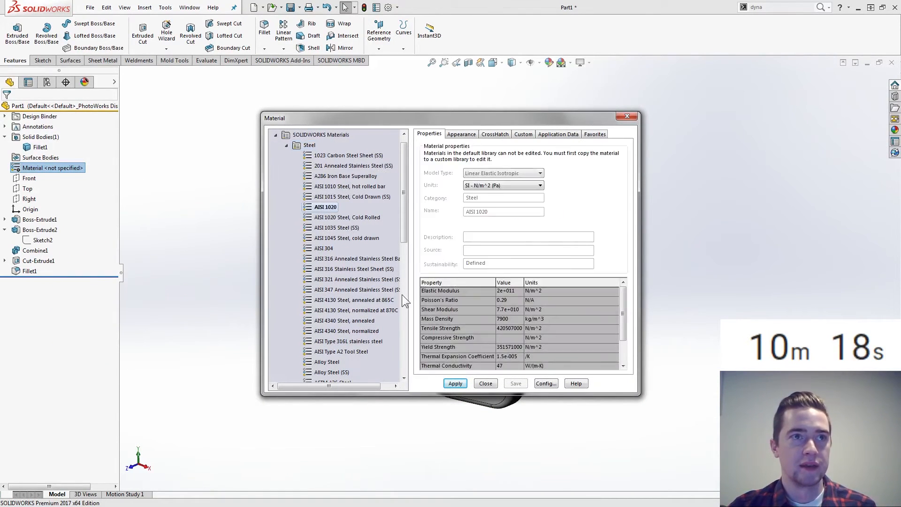
{"action": "left_click", "coordinate": [455, 383]}
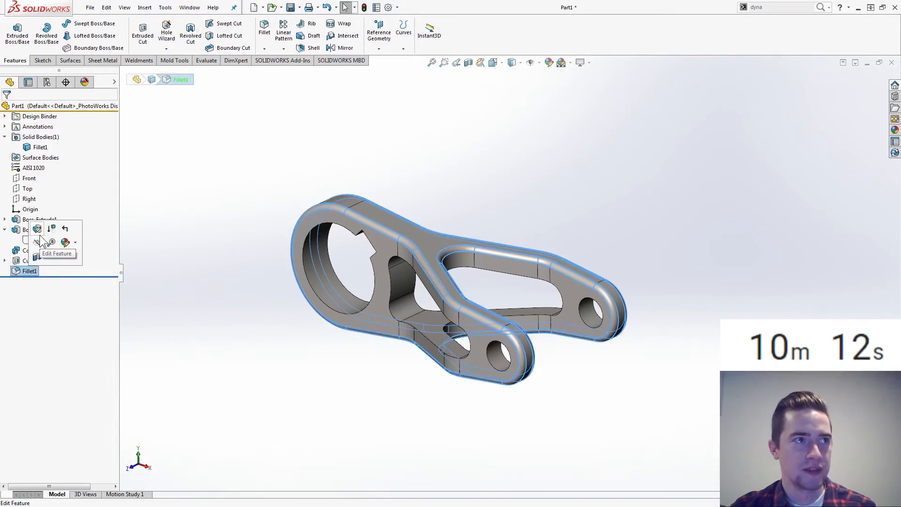
Reopen Fillet1 and add another edge to the 2 mm fillet.
{"action": "left_click", "coordinate": [37, 228]}
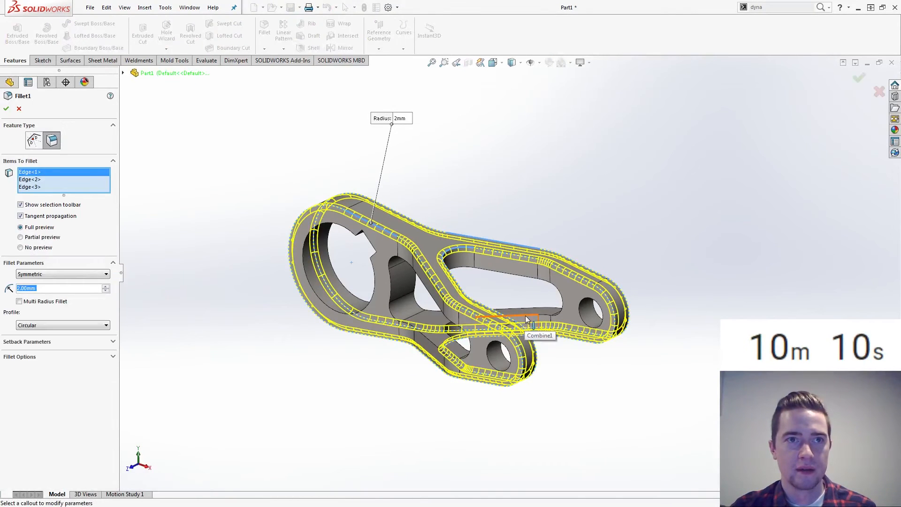
{"action": "left_click", "coordinate": [5, 108]}
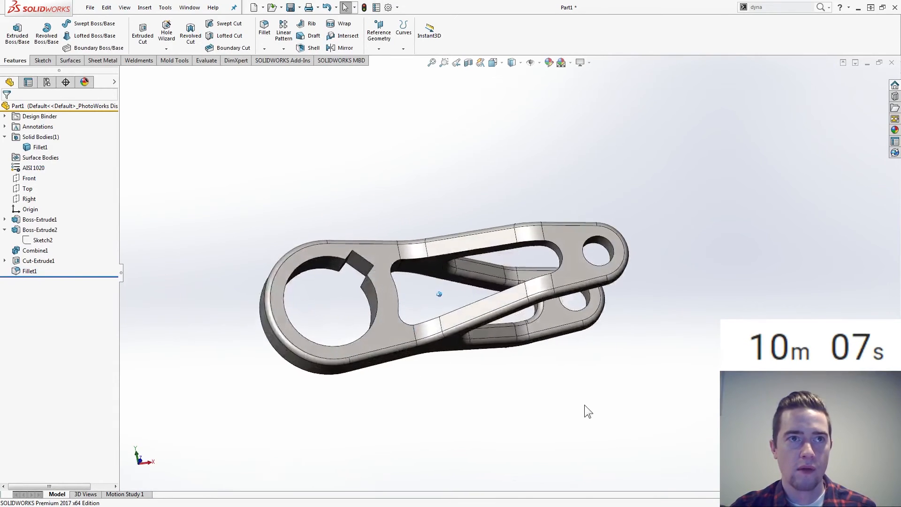
{"action": "left_click", "coordinate": [29, 270]}
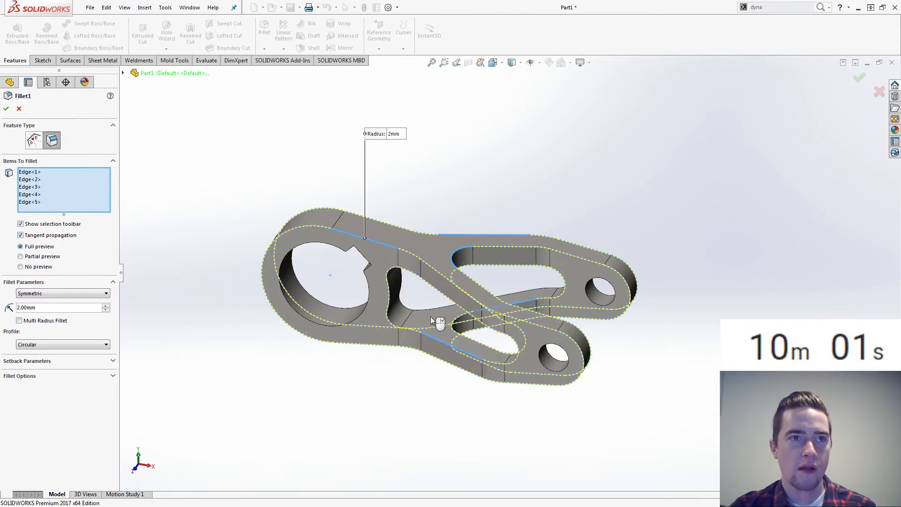
{"action": "left_click", "coordinate": [427, 310]}
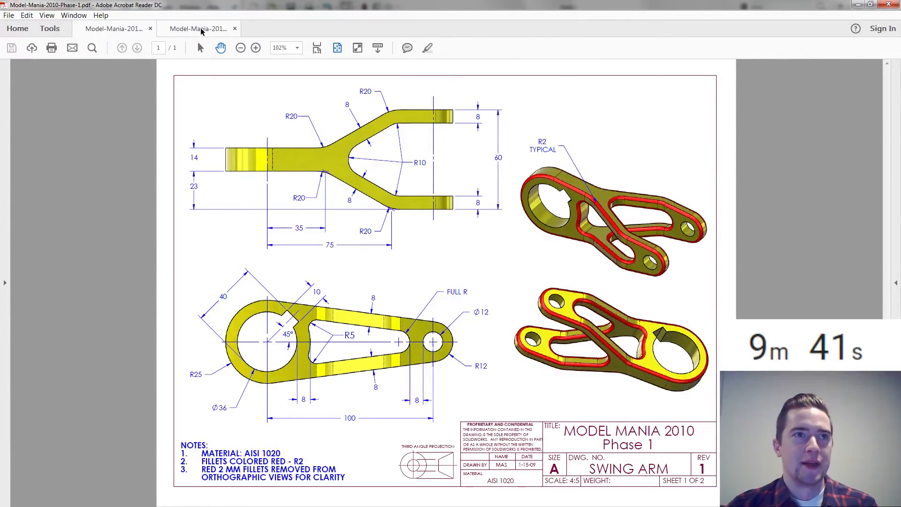
Switch to the Model-Mania-2010-Phase-2 drawing to read the 500 N load and fixture notes.
{"action": "left_click", "coordinate": [198, 28]}
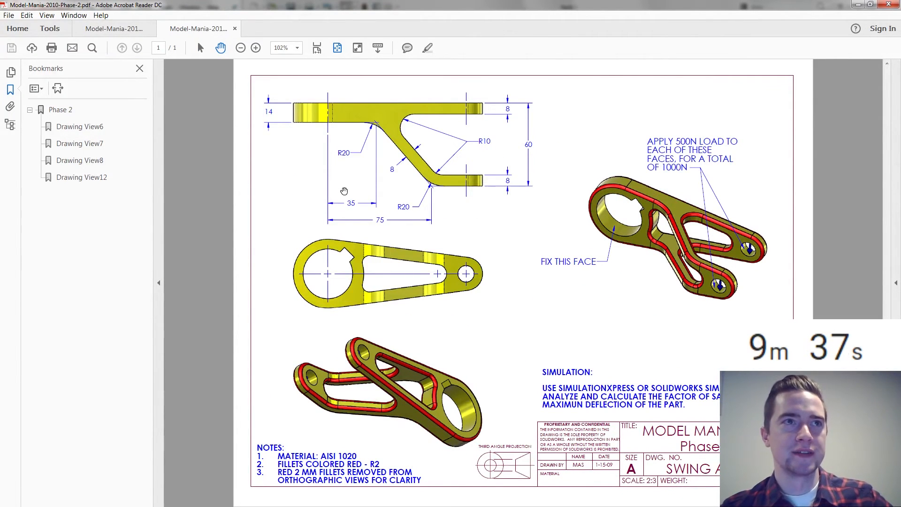
{"action": "mouse_move", "coordinate": [406, 297]}
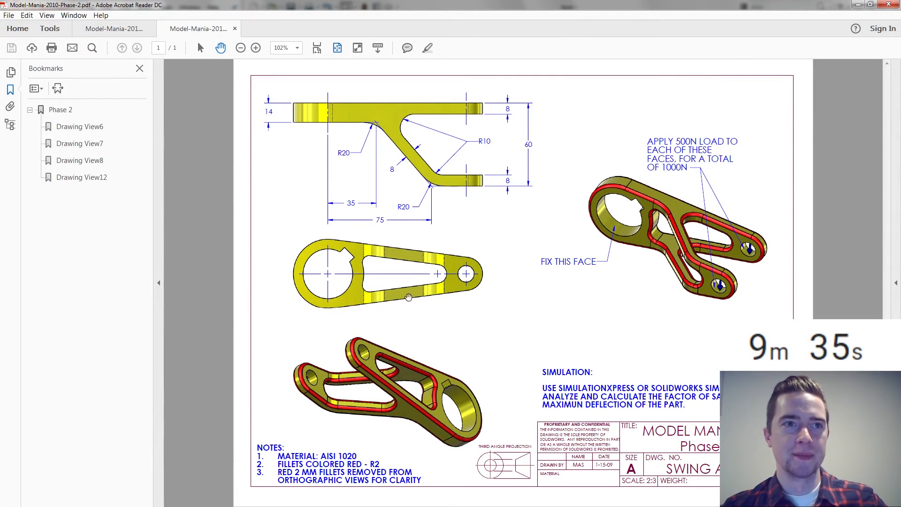
{"action": "mouse_move", "coordinate": [440, 363]}
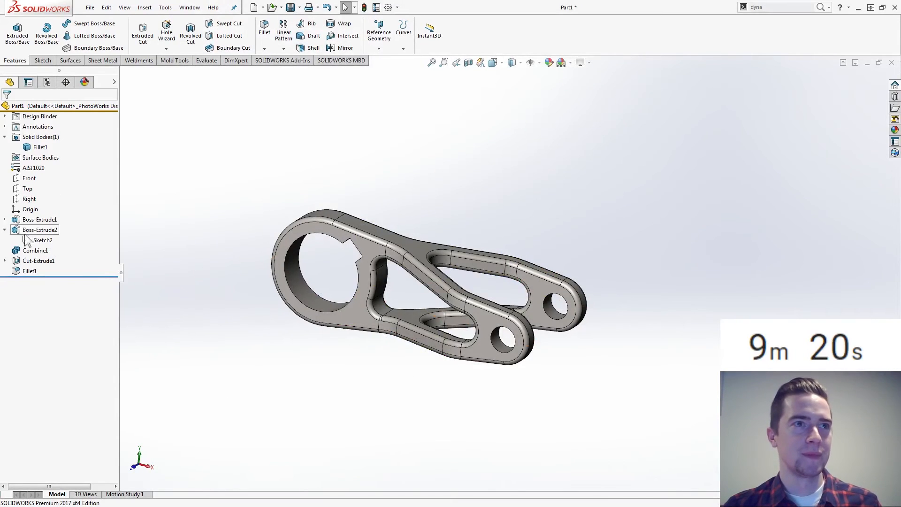
Edit Boss-Extrude2's sketch in Top view and draw the fork outline's first line.
{"action": "double_click", "coordinate": [42, 239]}
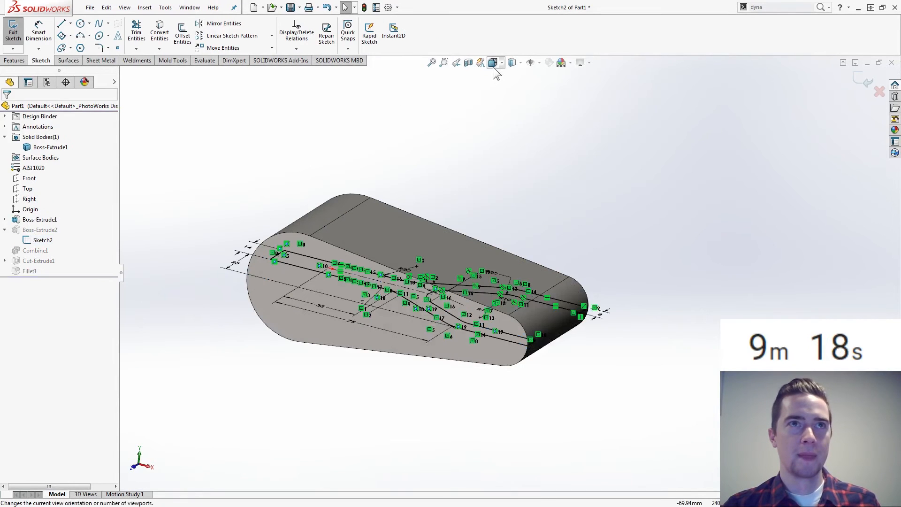
{"action": "left_click", "coordinate": [491, 62]}
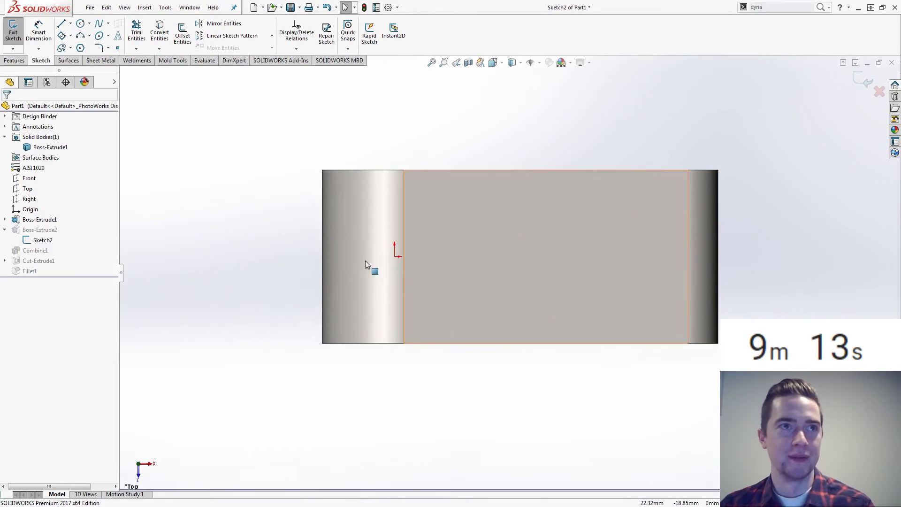
{"action": "left_click", "coordinate": [62, 23]}
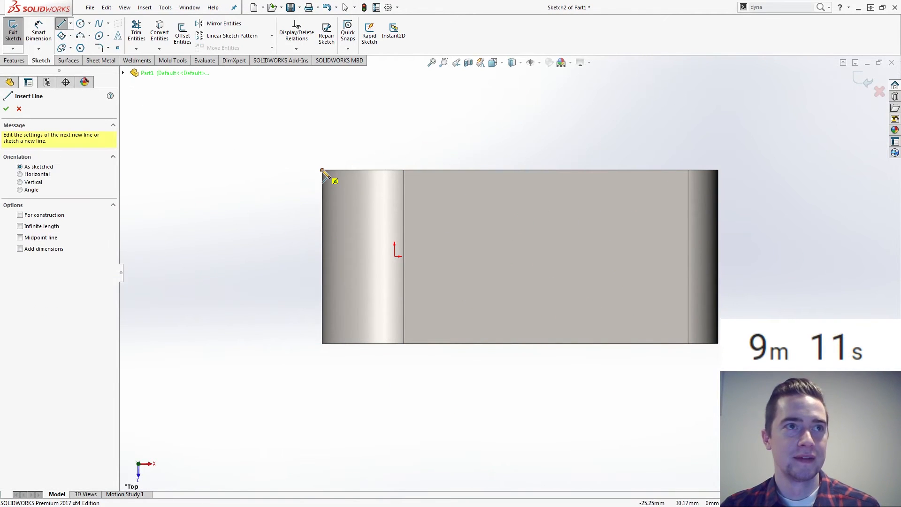
{"action": "left_click_drag", "start_coordinate": [323, 172], "coordinate": [717, 171]}
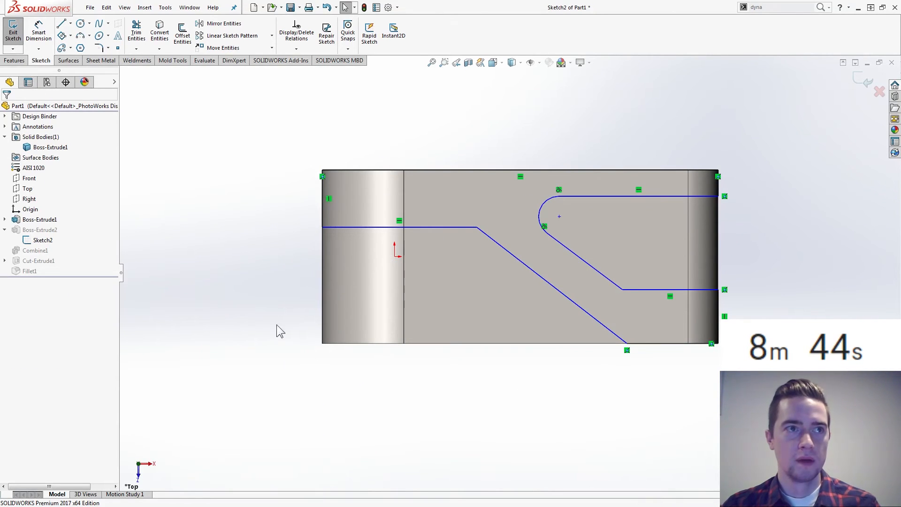
Dimension the new fork outline with a 75 mm overall length and R10 inner arc.
{"action": "left_click", "coordinate": [38, 31]}
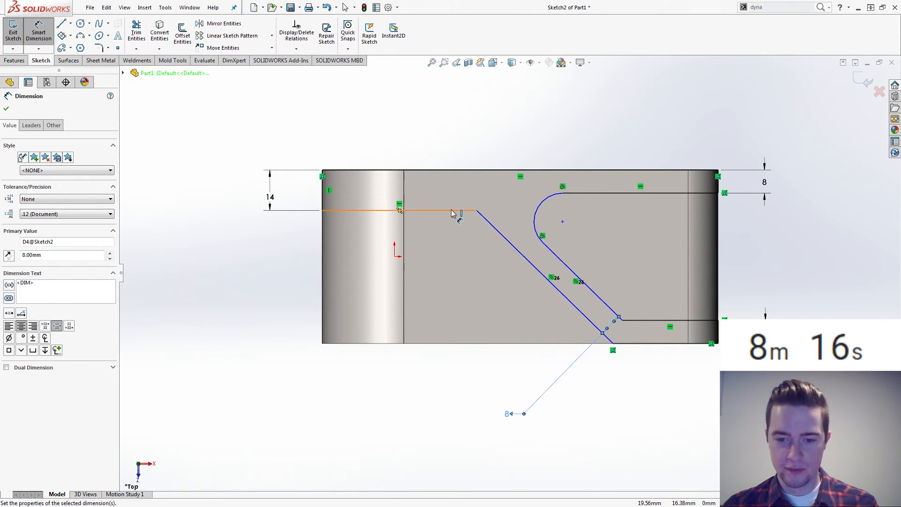
{"action": "left_click", "coordinate": [476, 211]}
{"action": "type", "text": "75"}
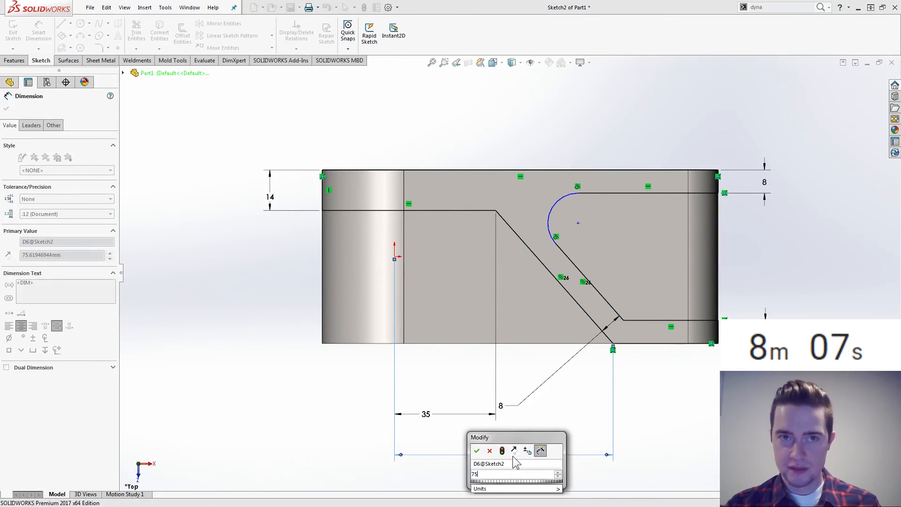
{"action": "left_click", "coordinate": [477, 450]}
{"action": "type", "text": "10"}
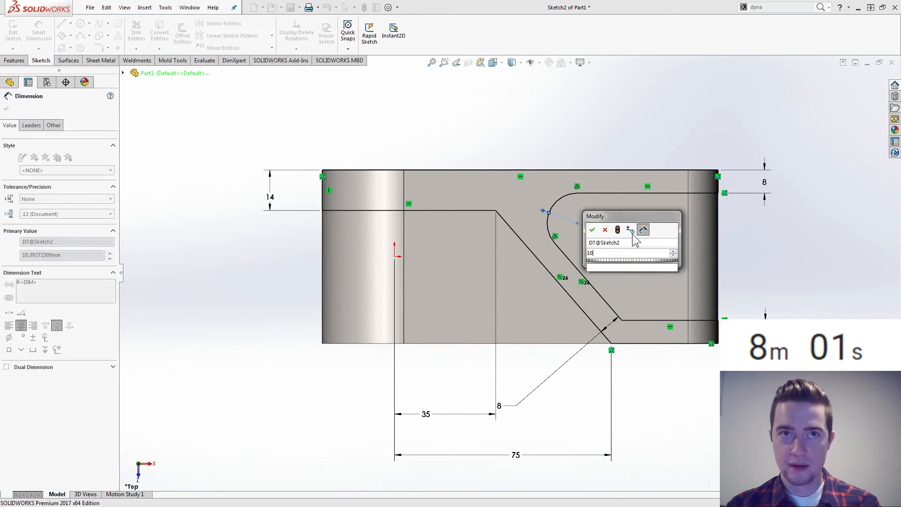
{"action": "left_click", "coordinate": [592, 230]}
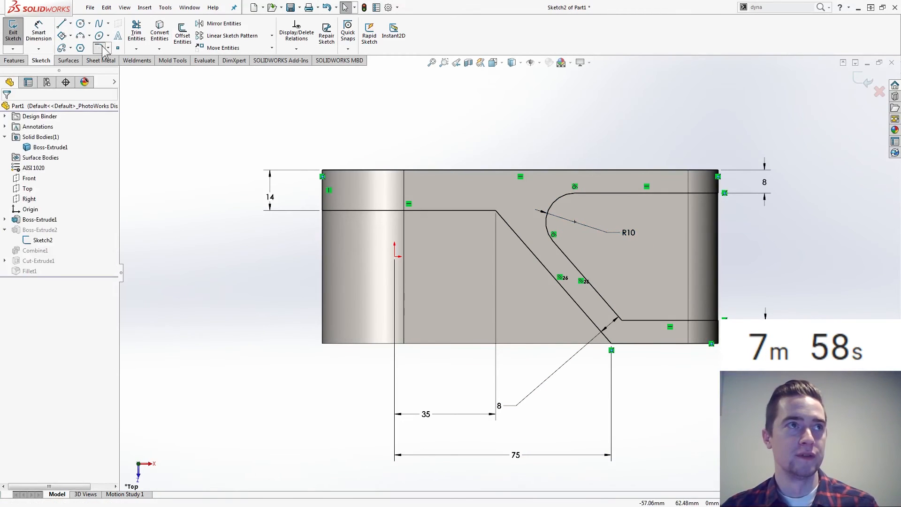
Add 20 mm sketch fillets at the upper and lower bends of the diagonal line.
{"action": "left_click", "coordinate": [98, 47]}
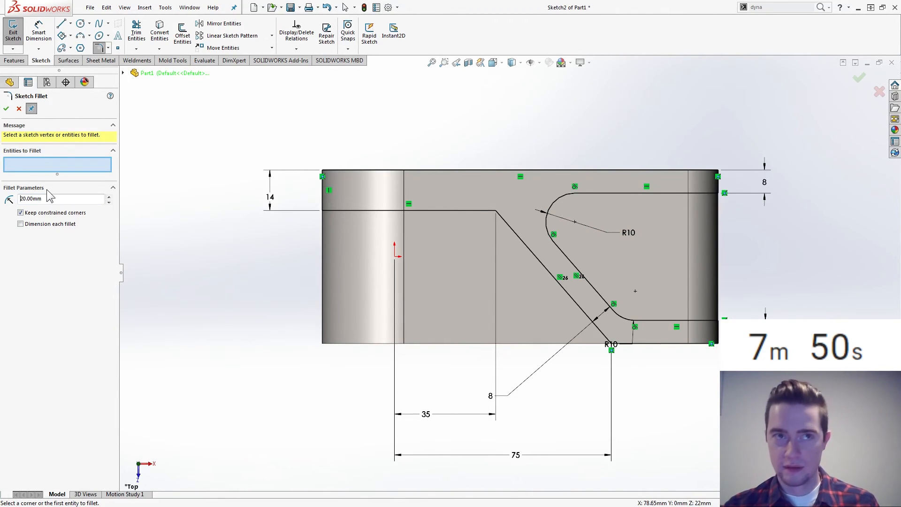
{"action": "left_click", "coordinate": [603, 336]}
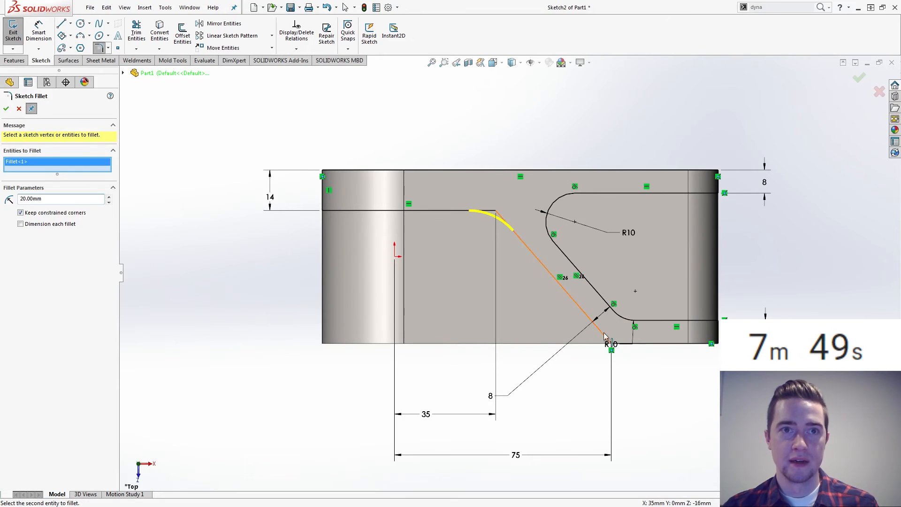
{"action": "left_click", "coordinate": [603, 338]}
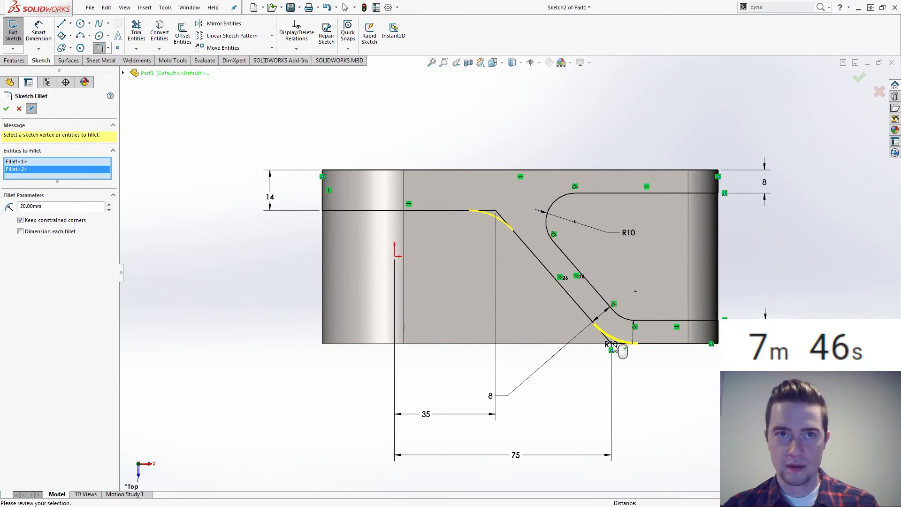
{"action": "left_click", "coordinate": [6, 109]}
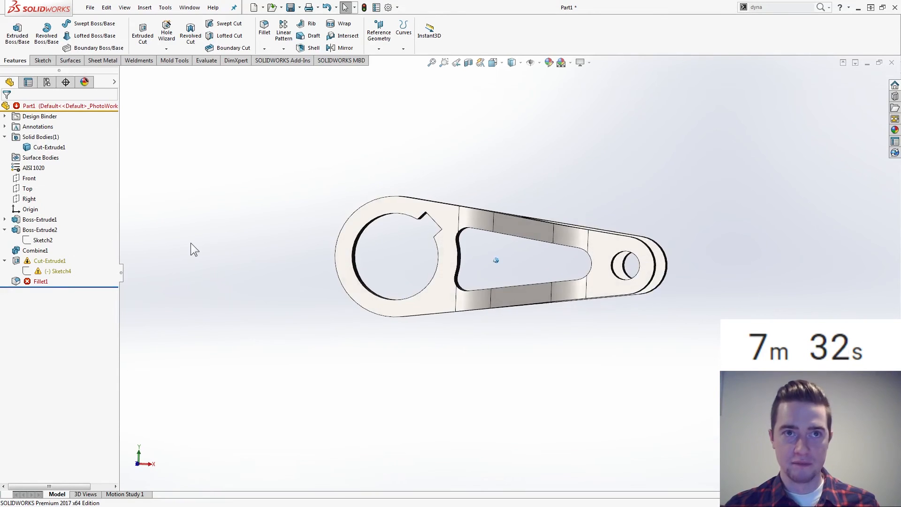
Edit Fillet1 and reselect the arm's outer edges for the 2 mm fillet.
{"action": "left_click", "coordinate": [40, 281]}
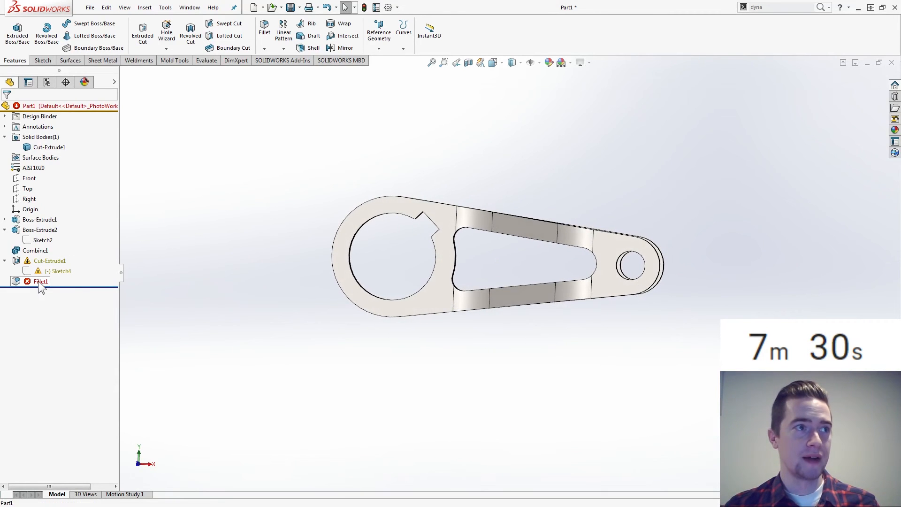
{"action": "double_click", "coordinate": [40, 281]}
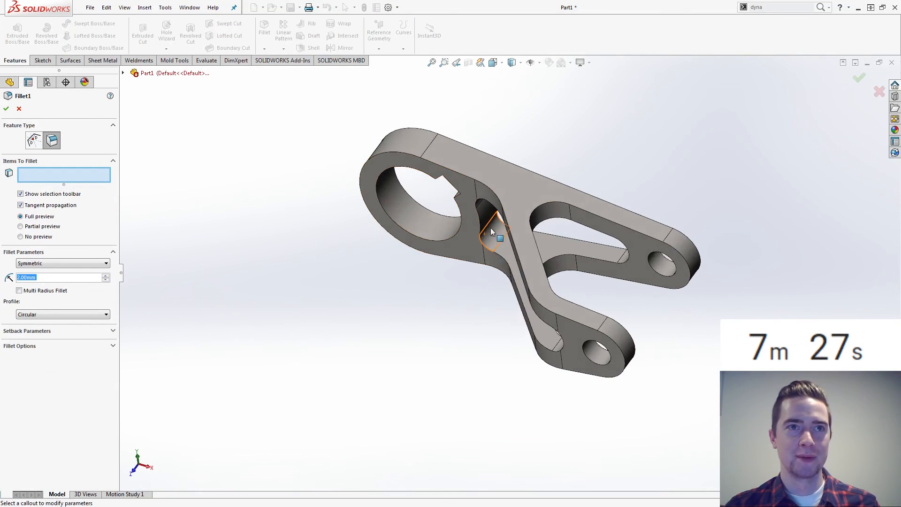
{"action": "left_click", "coordinate": [494, 227]}
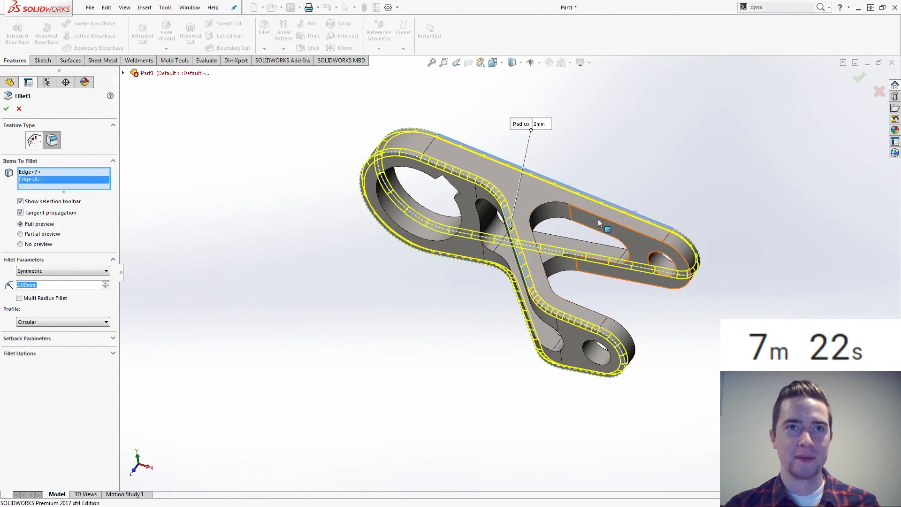
{"action": "left_click", "coordinate": [608, 264]}
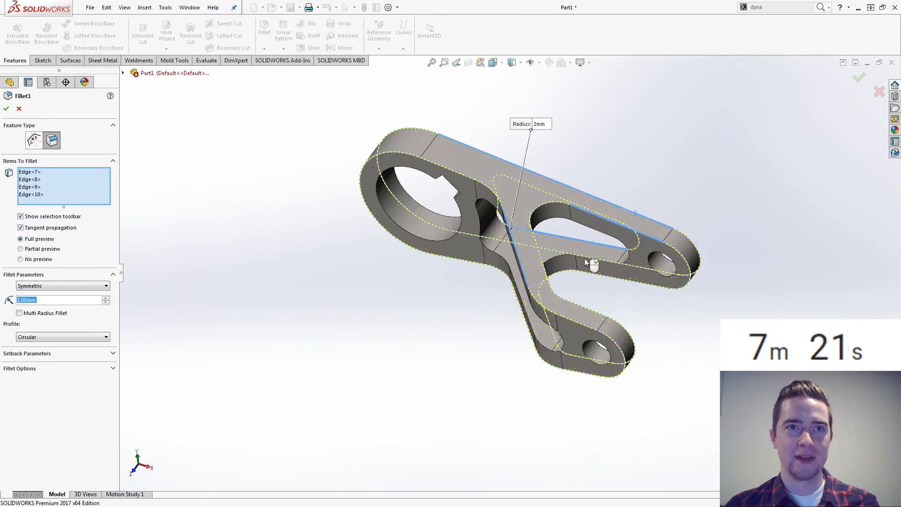
{"action": "left_click", "coordinate": [529, 259]}
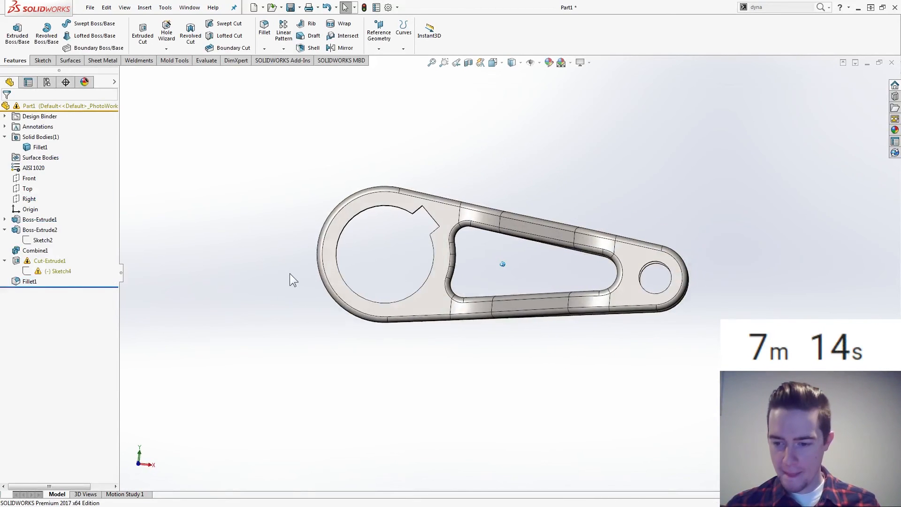
Orbit the swing arm to an angled view.
{"action": "left_click_drag", "start_coordinate": [502, 264], "coordinate": [322, 311]}
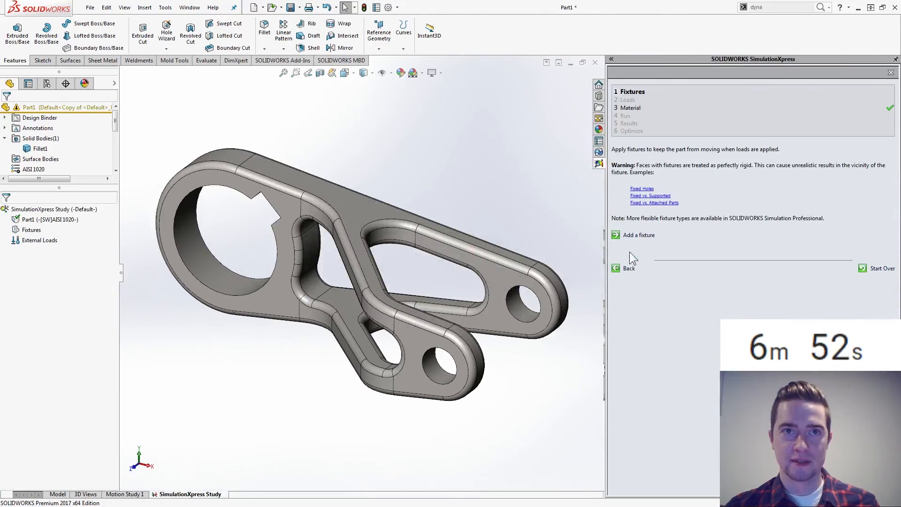
Fix the large bore and apply a reversed 500 N force on both small holes.
{"action": "left_click", "coordinate": [639, 235]}
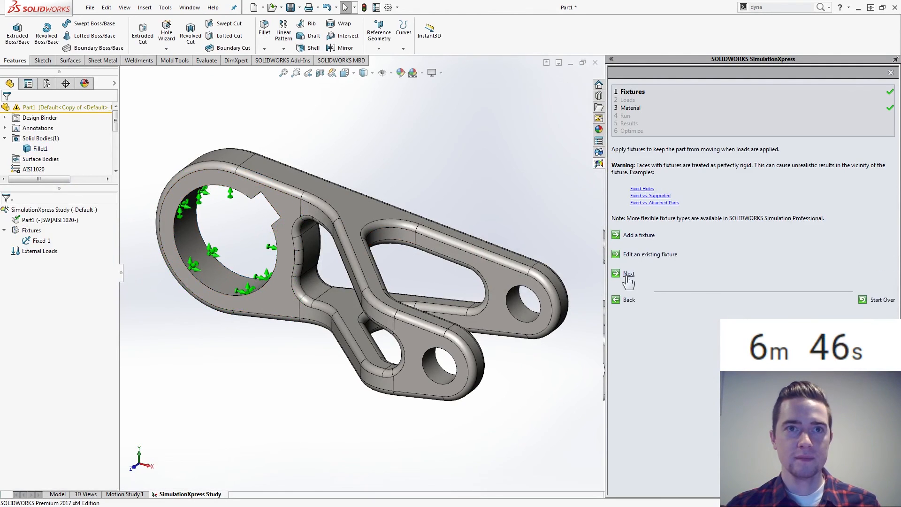
{"action": "left_click", "coordinate": [629, 273]}
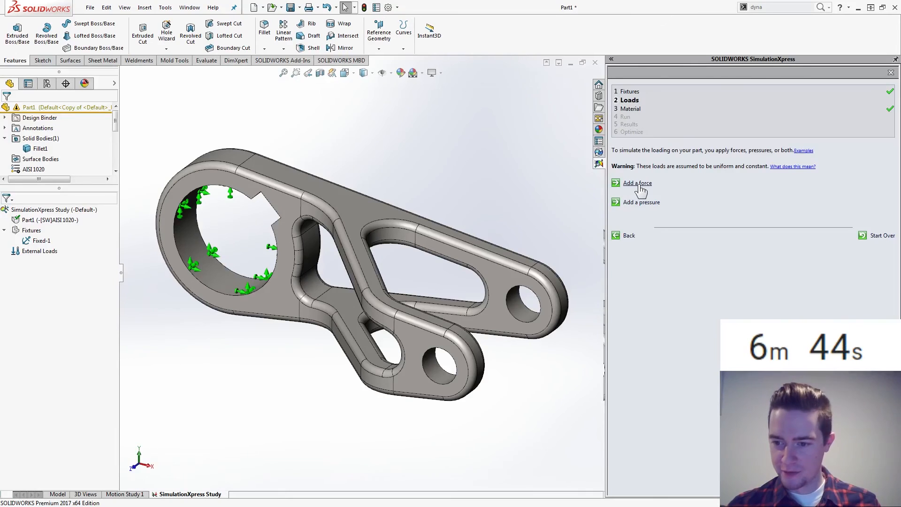
{"action": "left_click", "coordinate": [636, 183]}
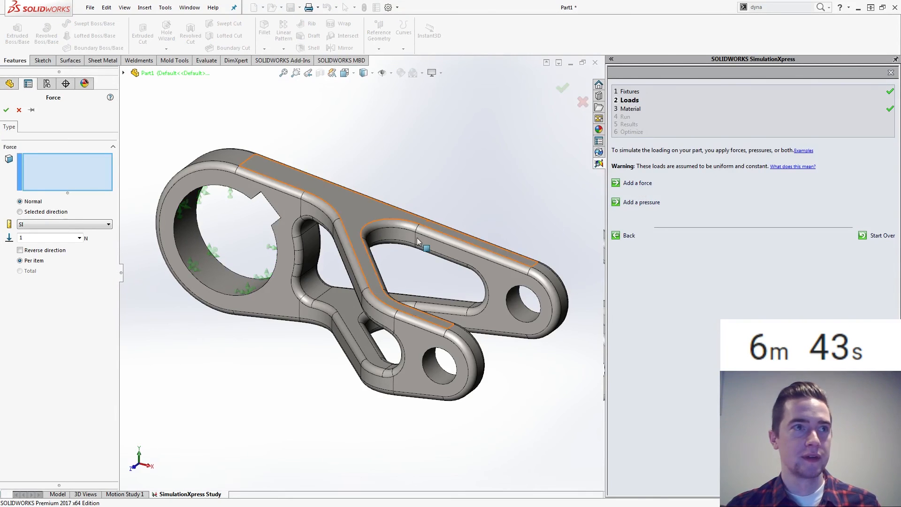
{"action": "left_click", "coordinate": [442, 365]}
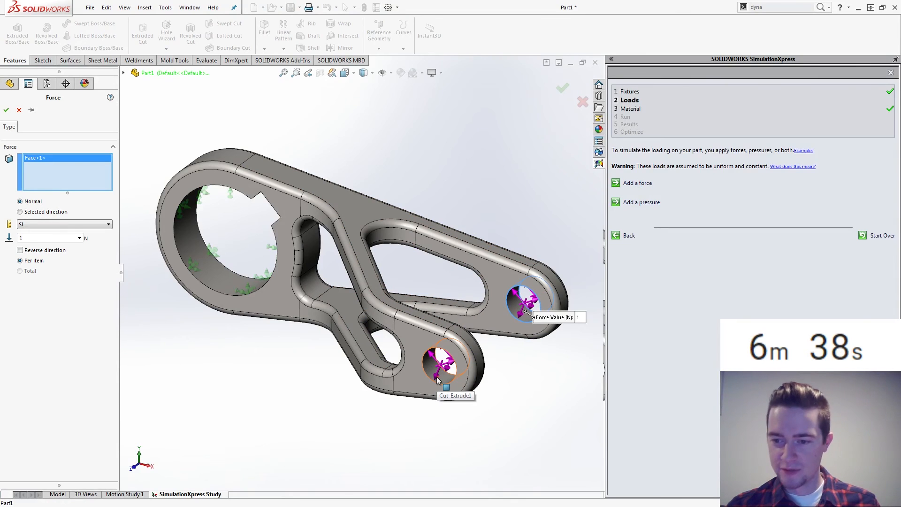
{"action": "left_click", "coordinate": [264, 322]}
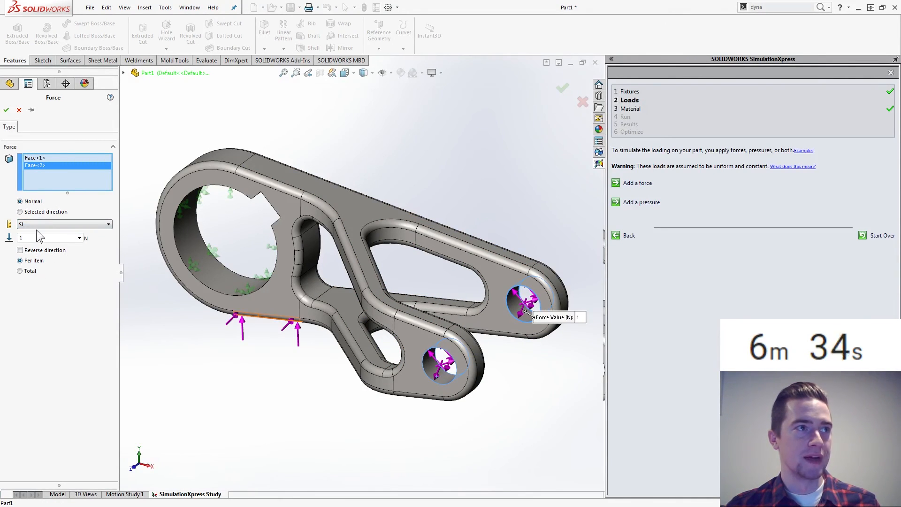
{"action": "left_click", "coordinate": [19, 212]}
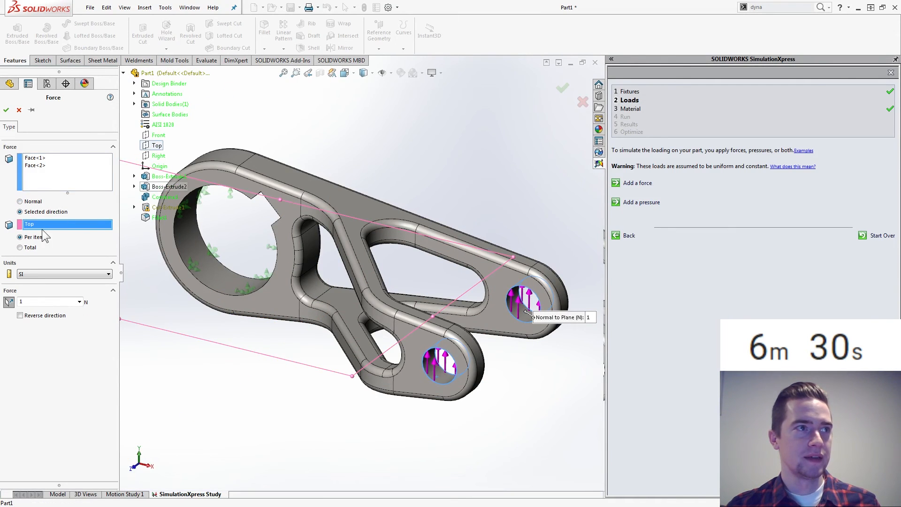
{"action": "left_click", "coordinate": [20, 315]}
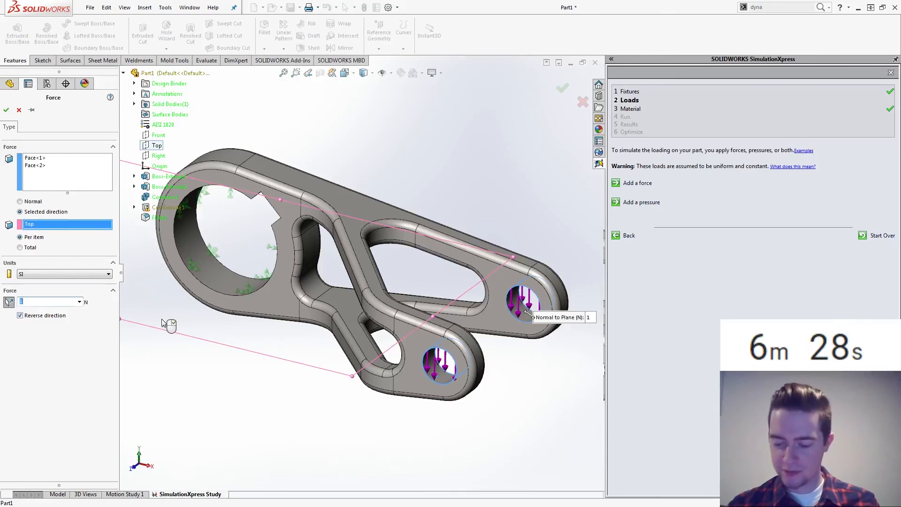
{"action": "type", "text": "500"}
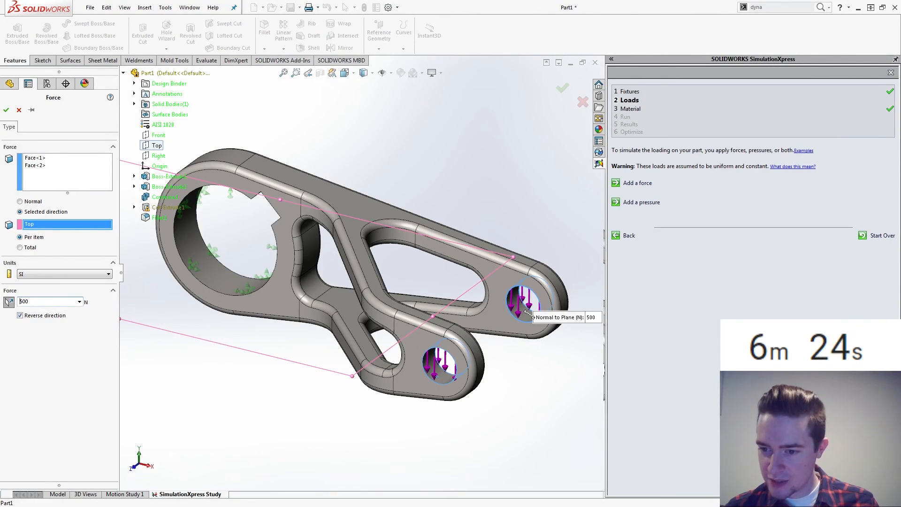
{"action": "mouse_move", "coordinate": [251, 394]}
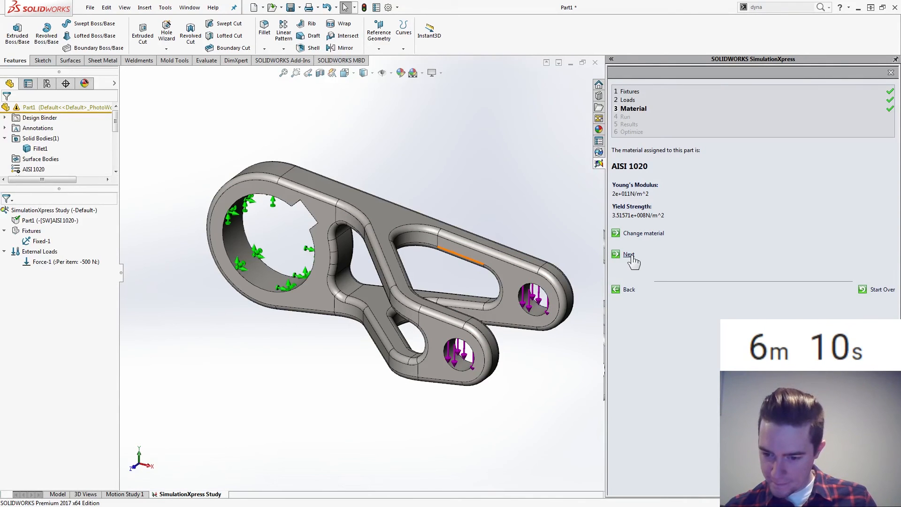
Keep AISI 1020, run the study (minimum FOS 2.38) and show the displacement plot.
{"action": "left_click", "coordinate": [628, 254]}
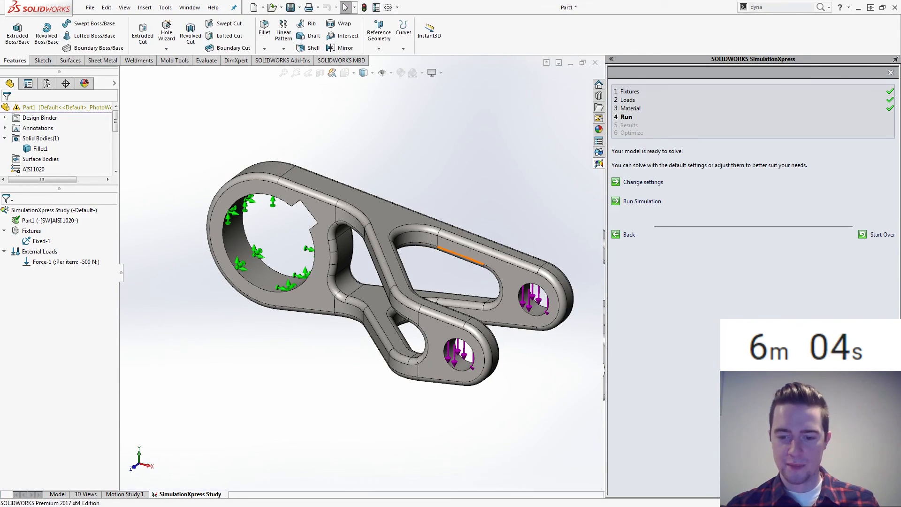
{"action": "left_click", "coordinate": [642, 200]}
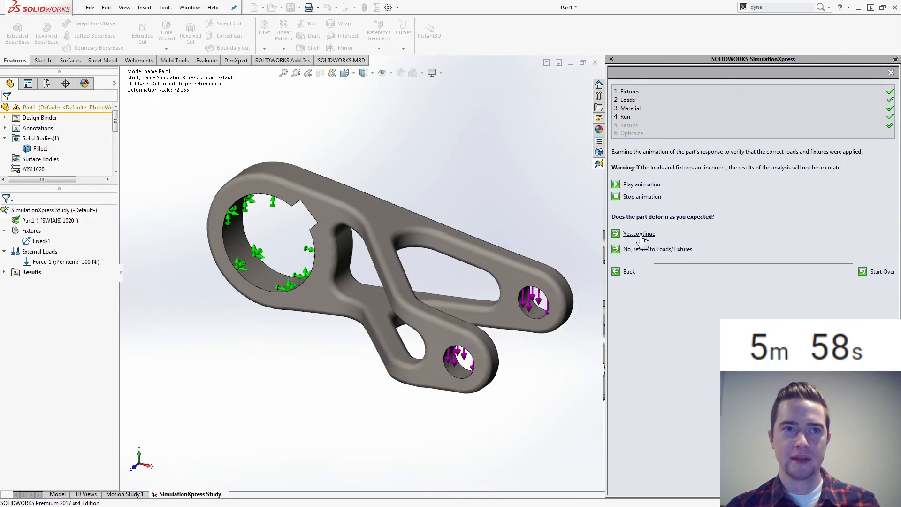
{"action": "left_click", "coordinate": [638, 233]}
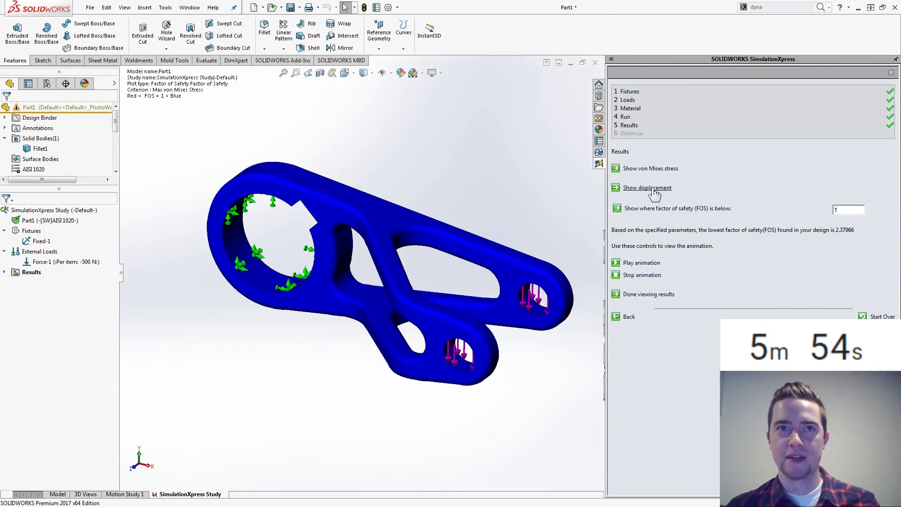
{"action": "left_click", "coordinate": [646, 187]}
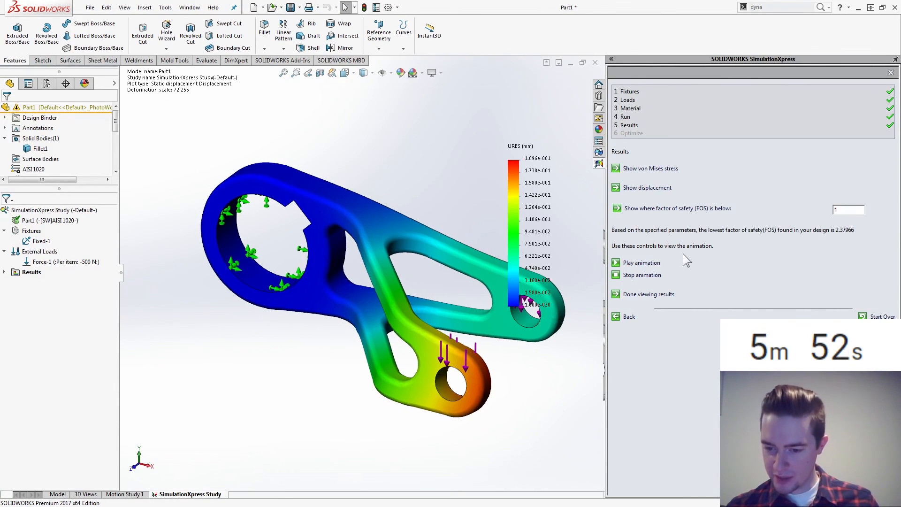